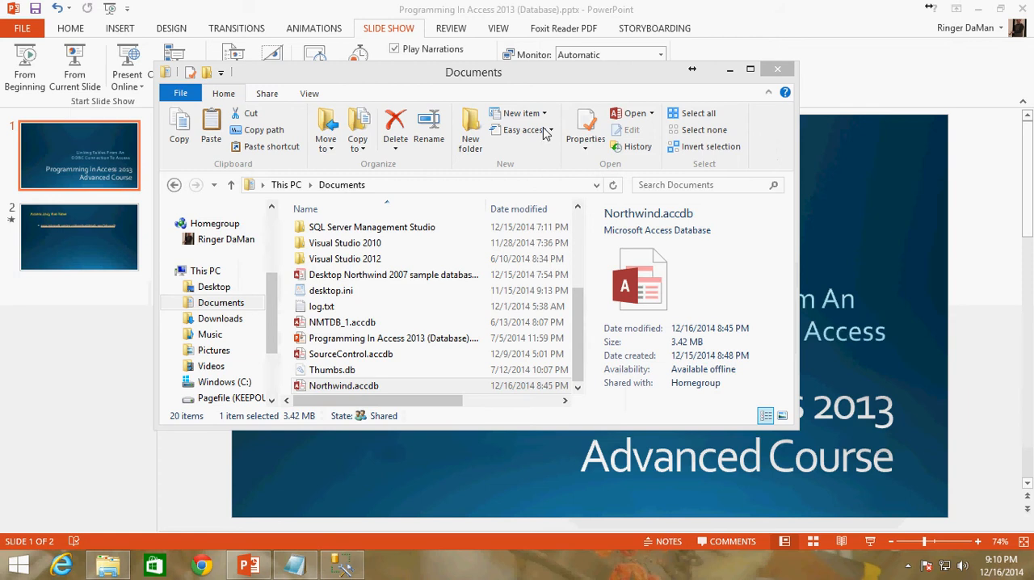
Copy Northwind.accdb in Documents to create 'Northwind - Copy.accdb', keeping the original selected.
{"action": "left_click", "coordinate": [342, 385]}
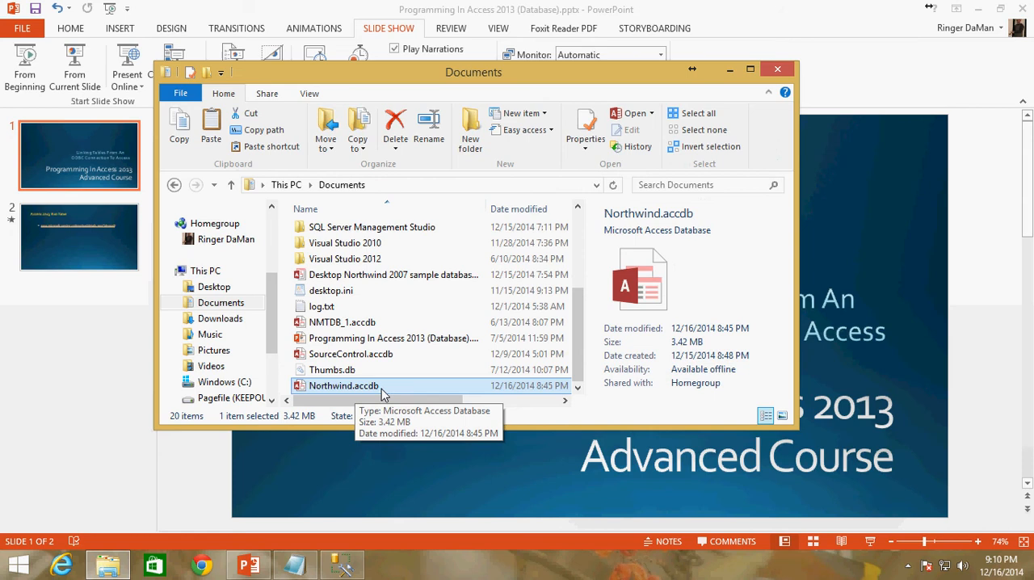
{"action": "right_click", "coordinate": [343, 384]}
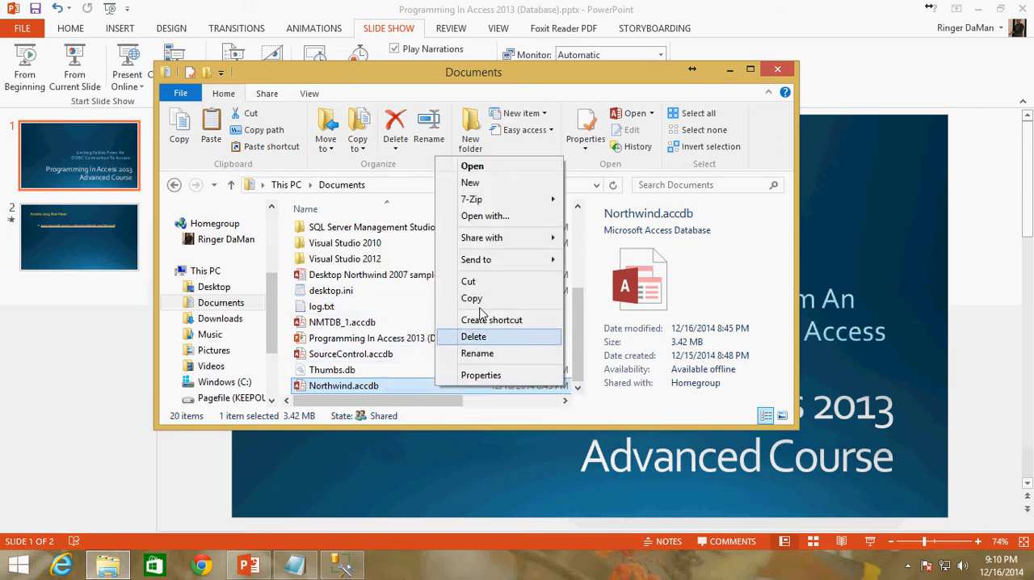
{"action": "mouse_move", "coordinate": [391, 385]}
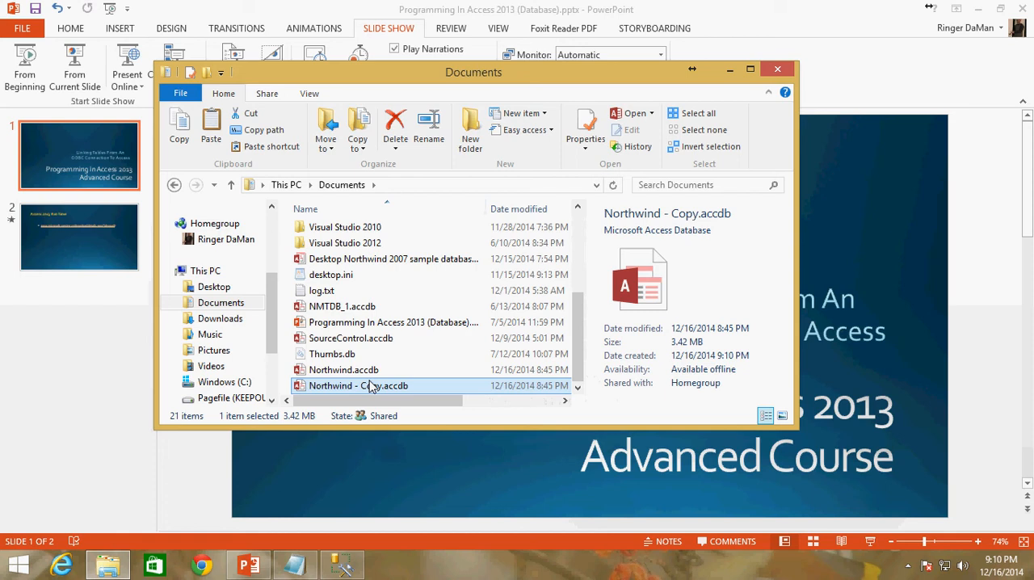
{"action": "left_click", "coordinate": [343, 370]}
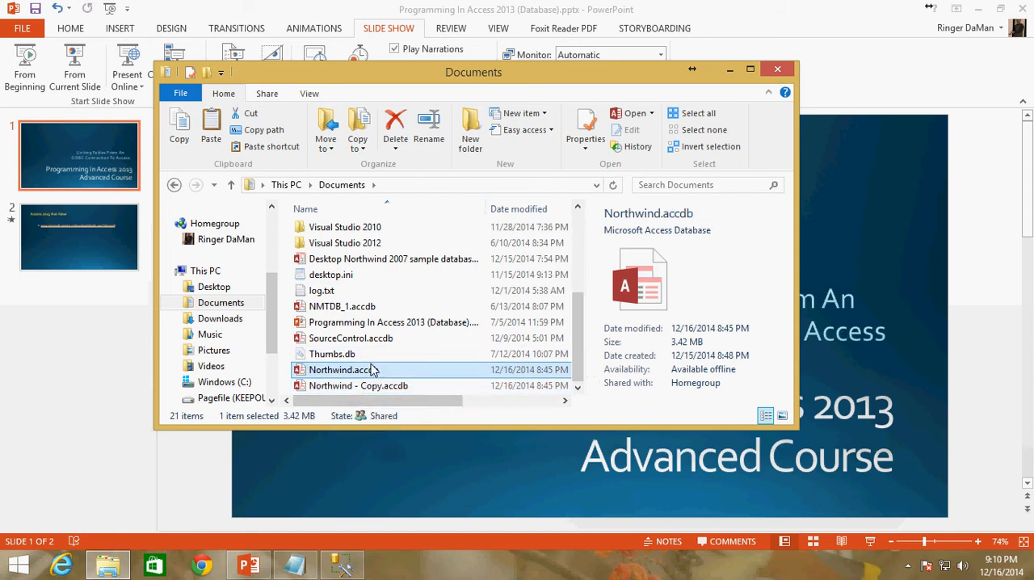
Launch Northwind.accdb in Access and dismiss its Login Dialog.
{"action": "double_click", "coordinate": [343, 369]}
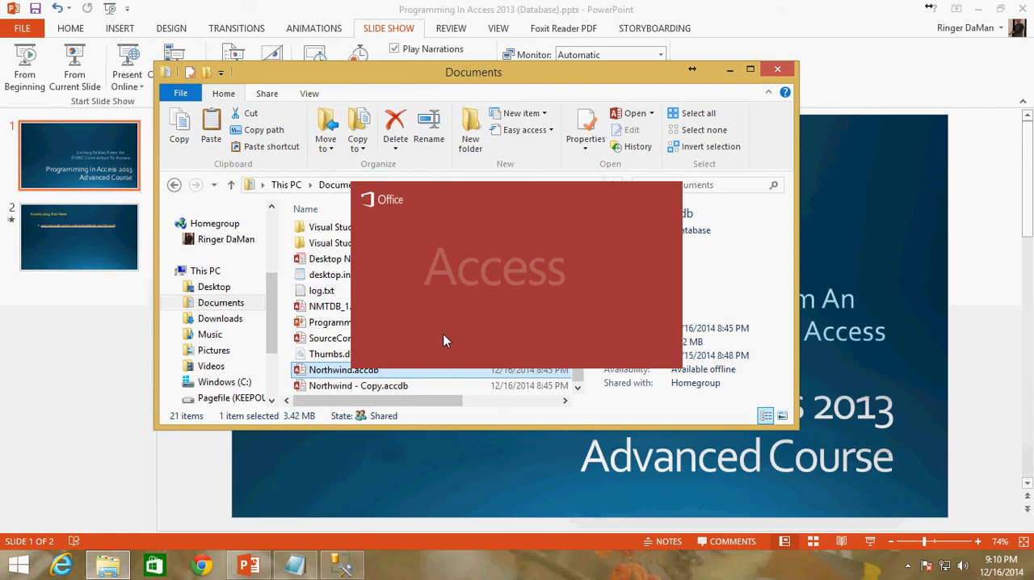
{"action": "double_click", "coordinate": [342, 370]}
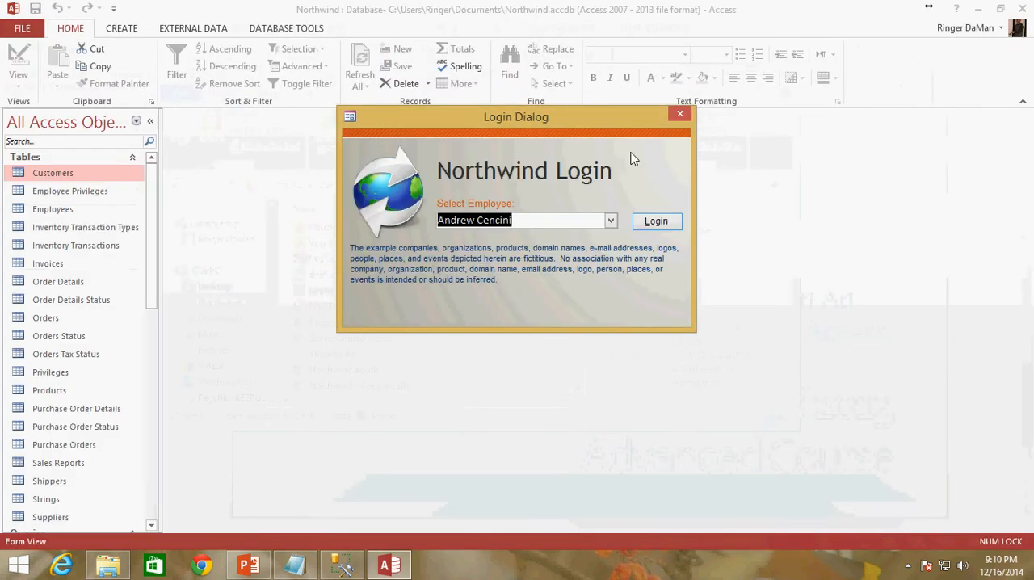
{"action": "left_click", "coordinate": [655, 220]}
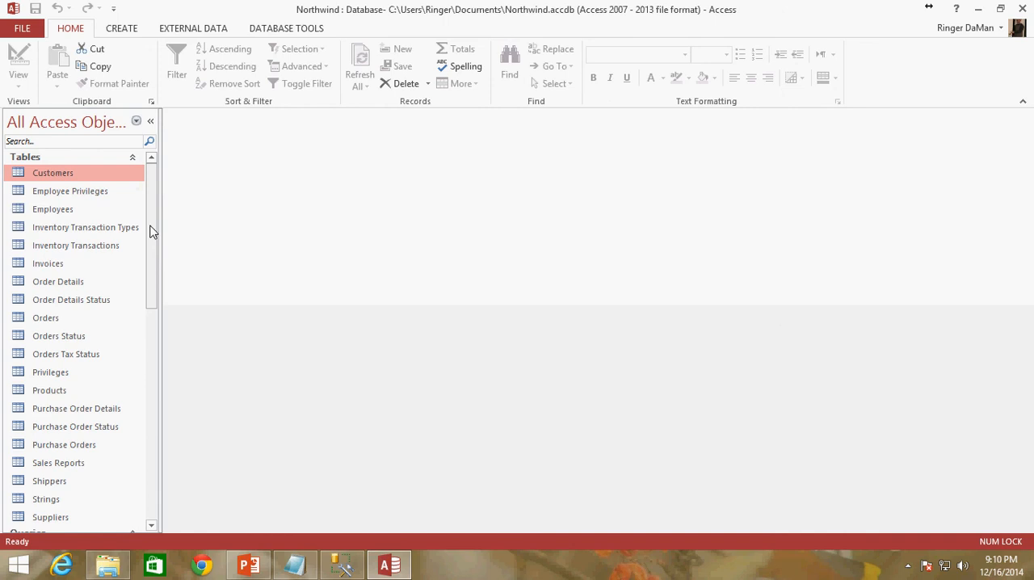
Delete all selected tables, confirming removal of the Suppliers table's relationships.
{"action": "scroll", "scroll_direction": "down", "scroll_amount": 3}
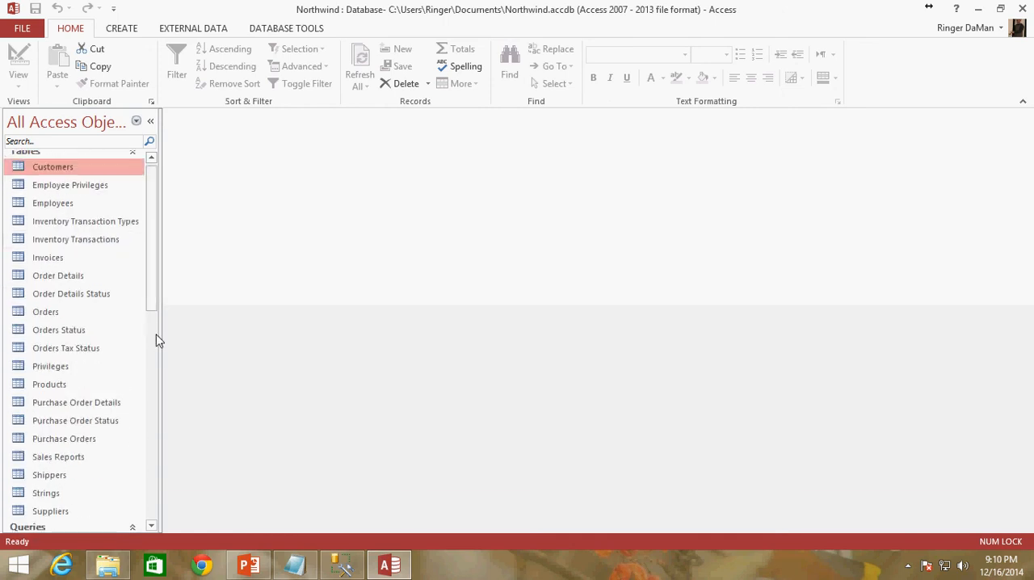
{"action": "scroll", "scroll_direction": "down", "scroll_amount": 3}
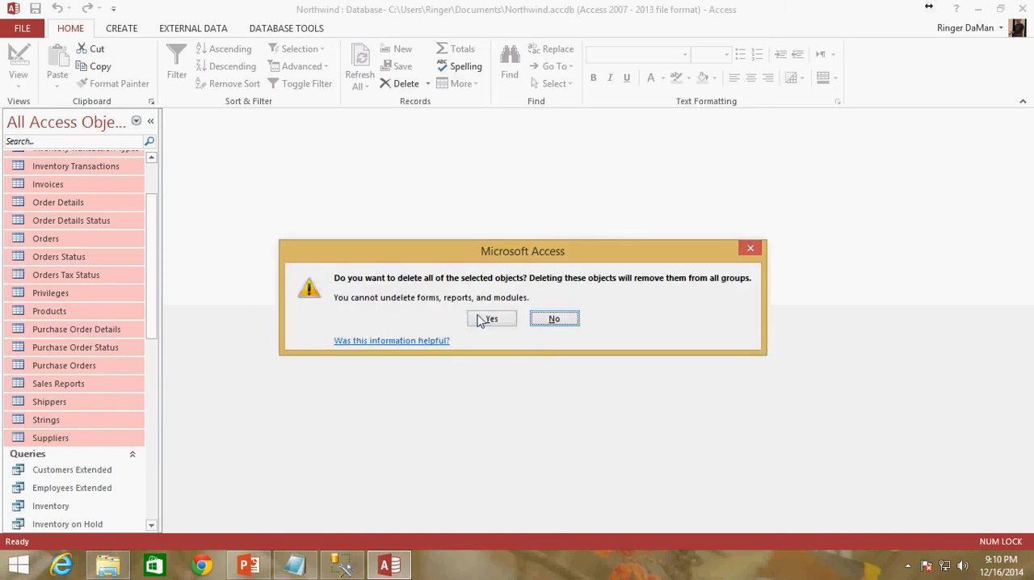
{"action": "left_click", "coordinate": [491, 318]}
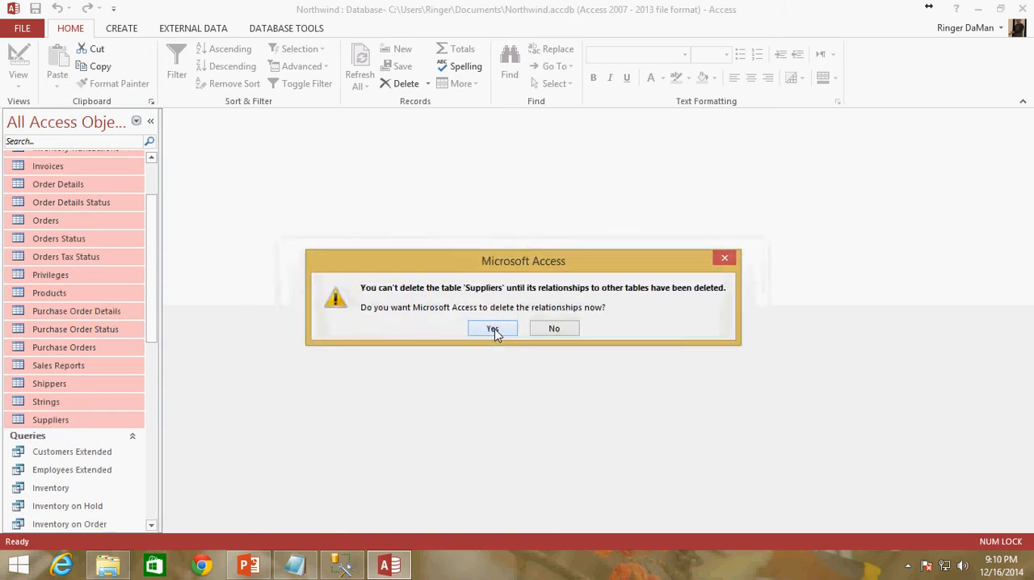
{"action": "left_click", "coordinate": [492, 328]}
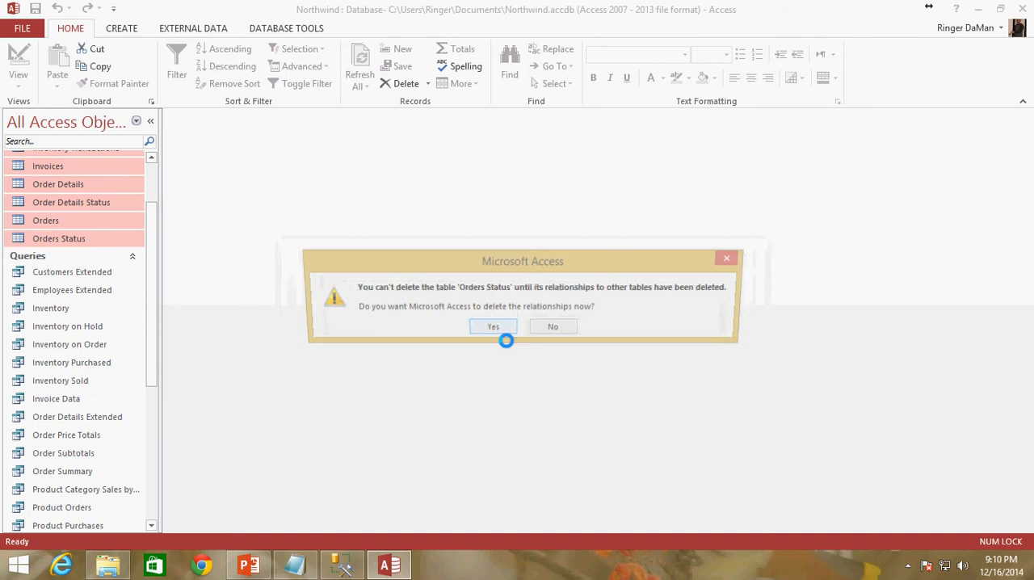
Confirm deleting the Orders Status relationships, then check the backup copy in File Explorer.
{"action": "left_click", "coordinate": [492, 327]}
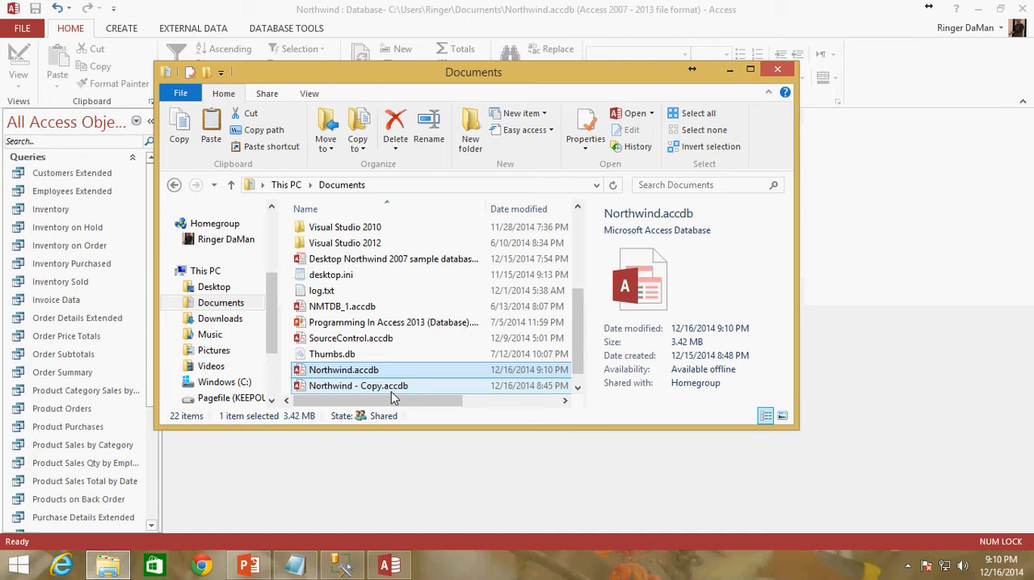
{"action": "left_click", "coordinate": [777, 68]}
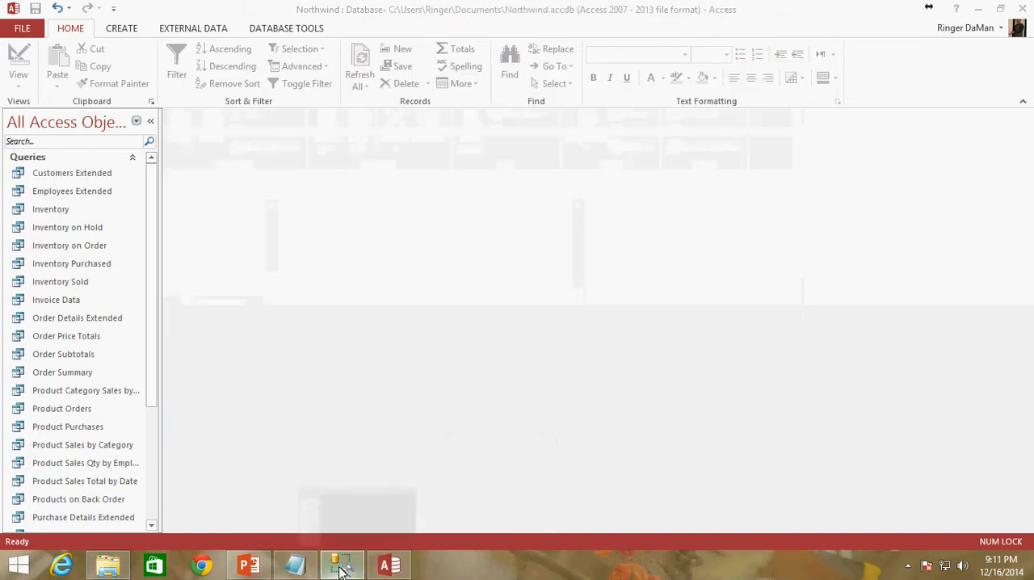
Review the Northwind tables on SQL Express in SSMS, then return to Access.
{"action": "left_click", "coordinate": [341, 564]}
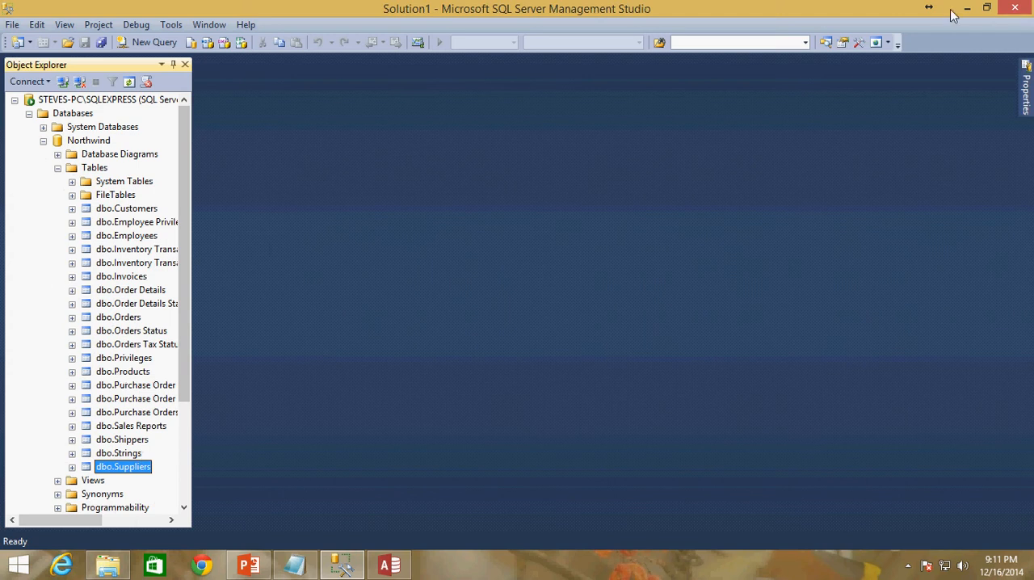
{"action": "left_click", "coordinate": [388, 564]}
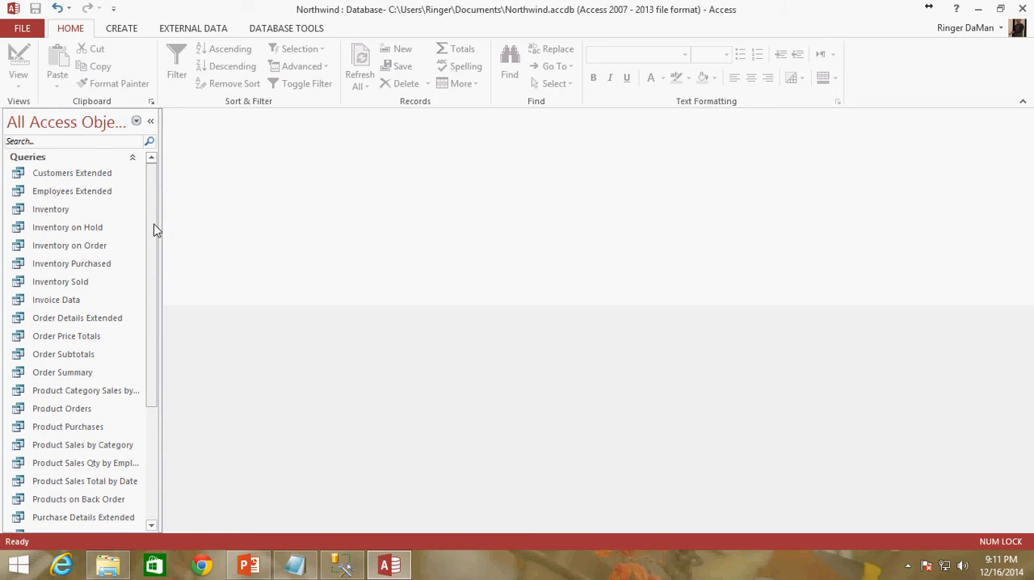
{"action": "mouse_move", "coordinate": [520, 351]}
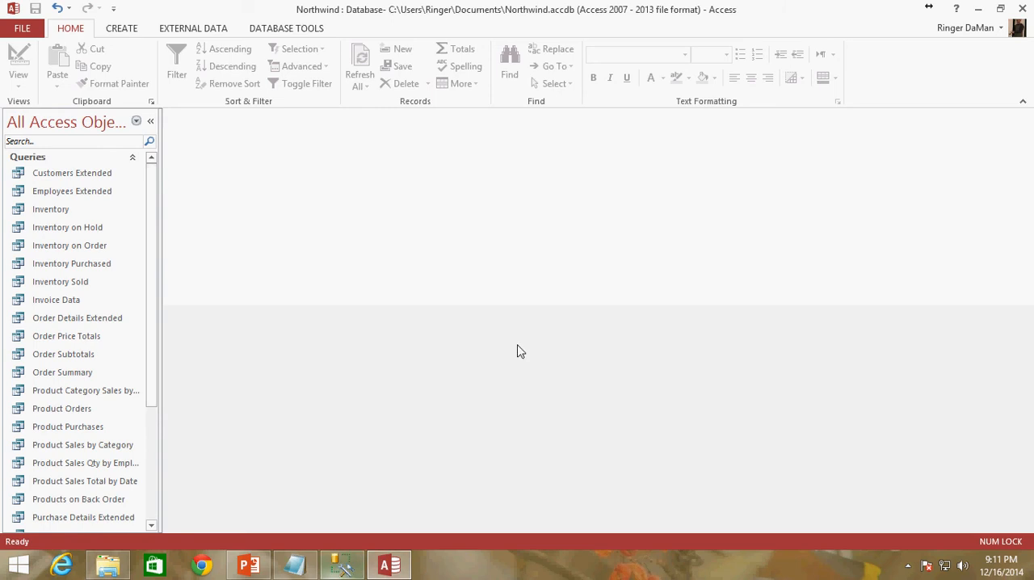
{"action": "mouse_move", "coordinate": [200, 336]}
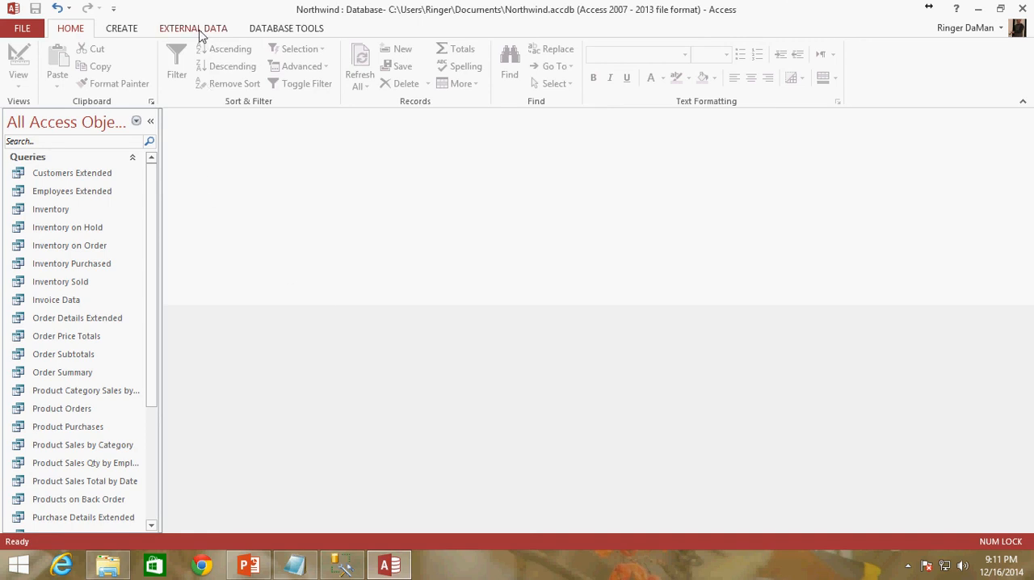
Start an ODBC Database import from External Data, choosing to link via linked tables.
{"action": "left_click", "coordinate": [193, 28]}
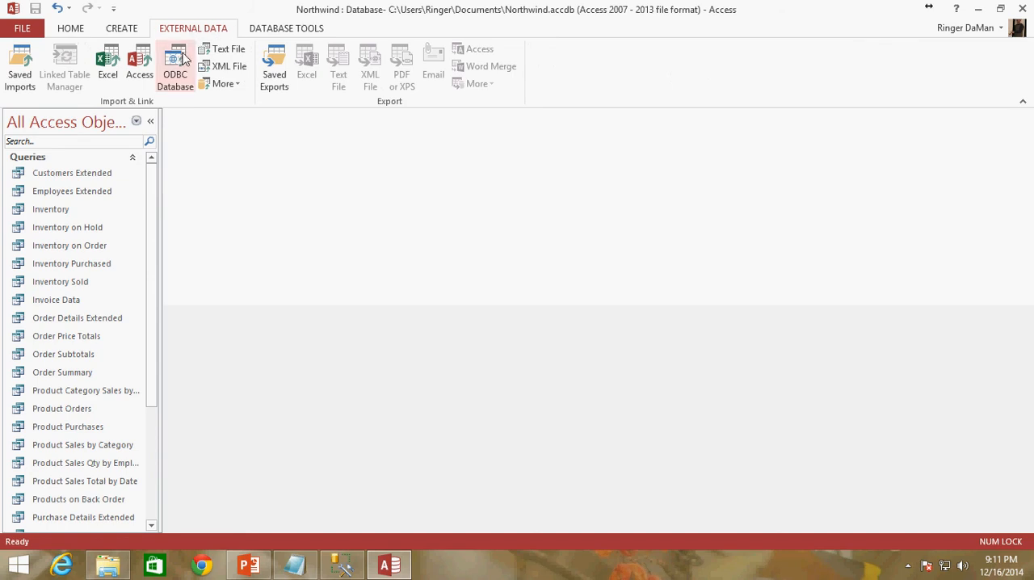
{"action": "left_click", "coordinate": [175, 68]}
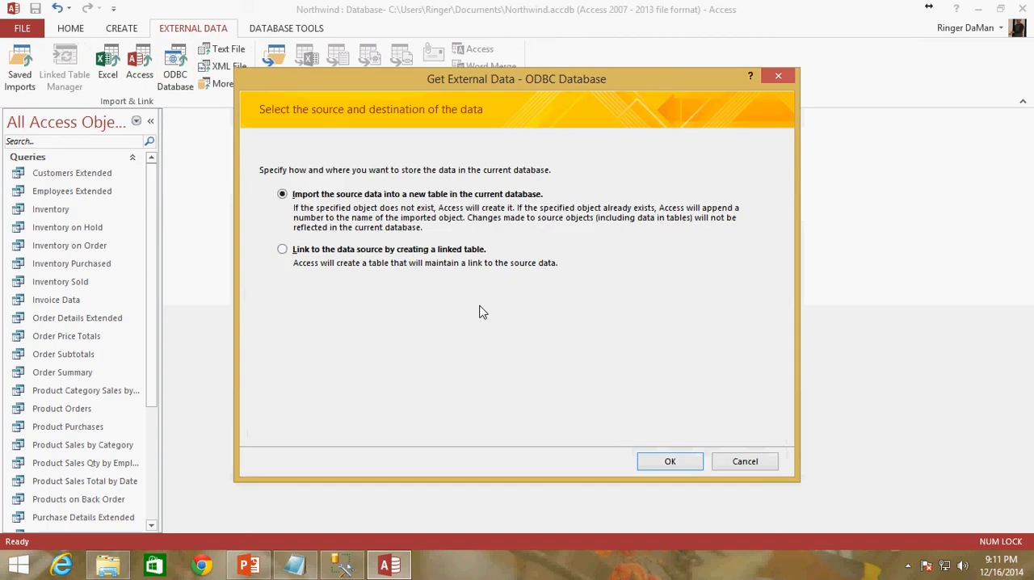
{"action": "mouse_move", "coordinate": [416, 281]}
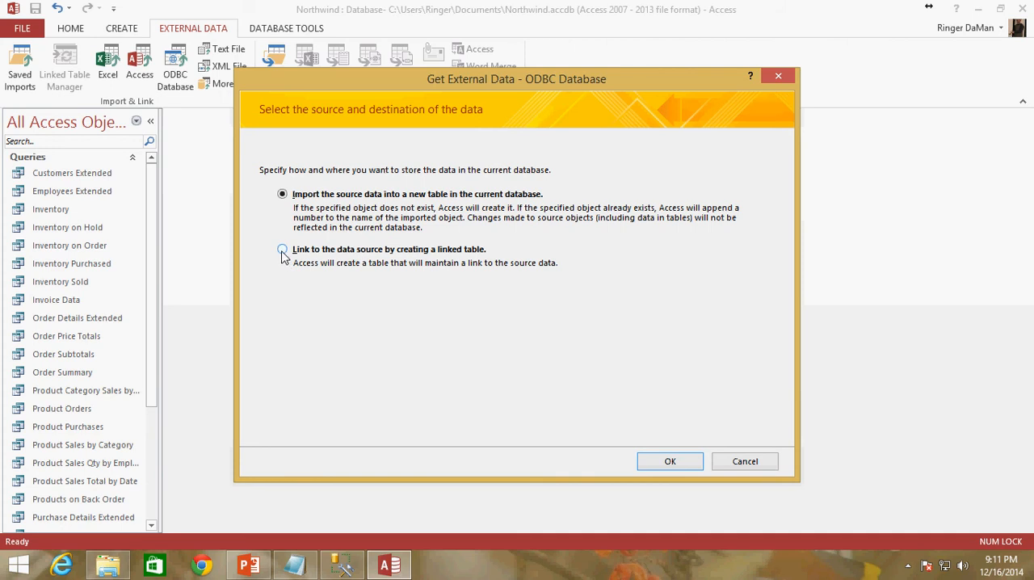
{"action": "left_click", "coordinate": [281, 249]}
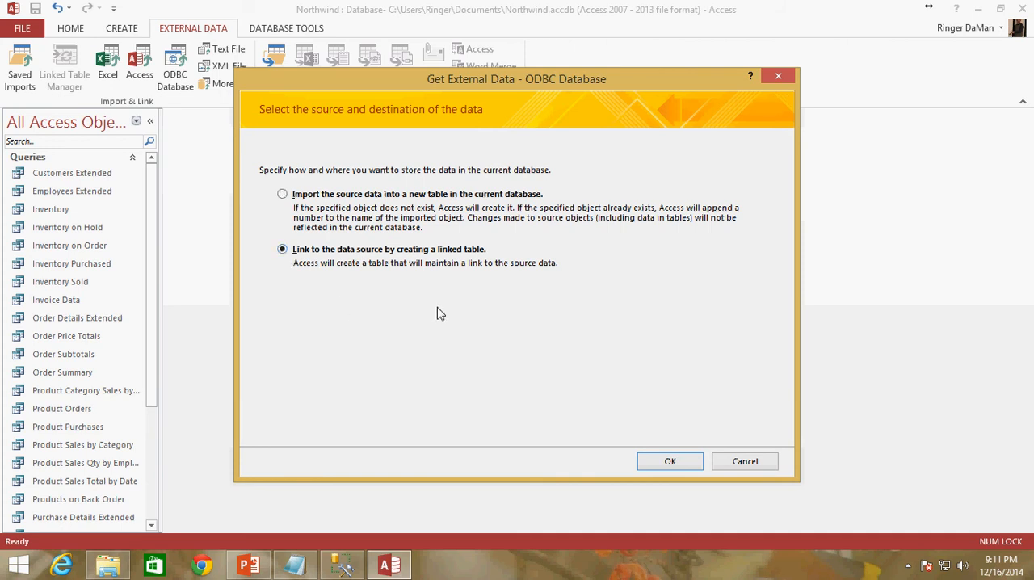
{"action": "mouse_move", "coordinate": [476, 203]}
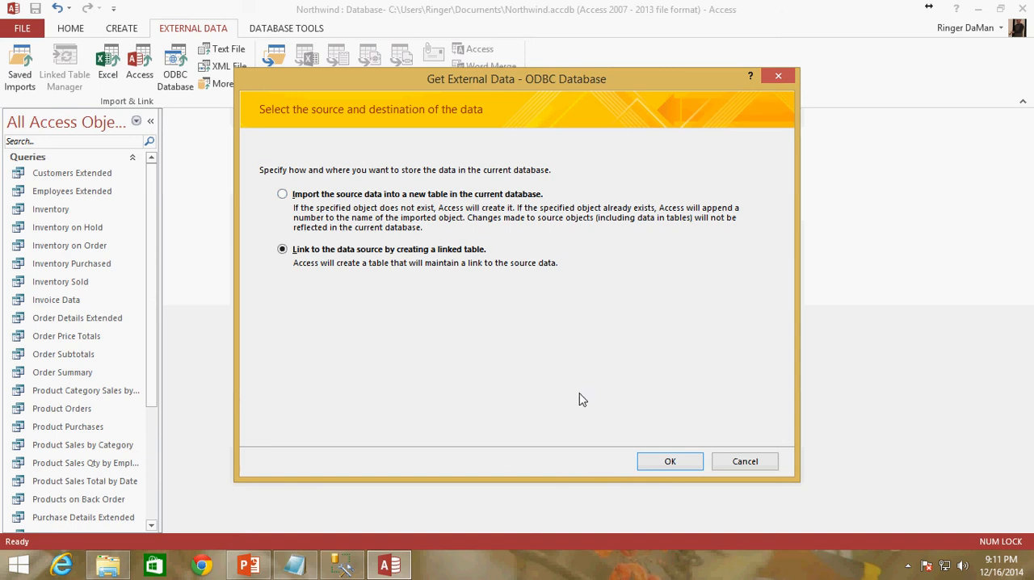
{"action": "mouse_move", "coordinate": [520, 336]}
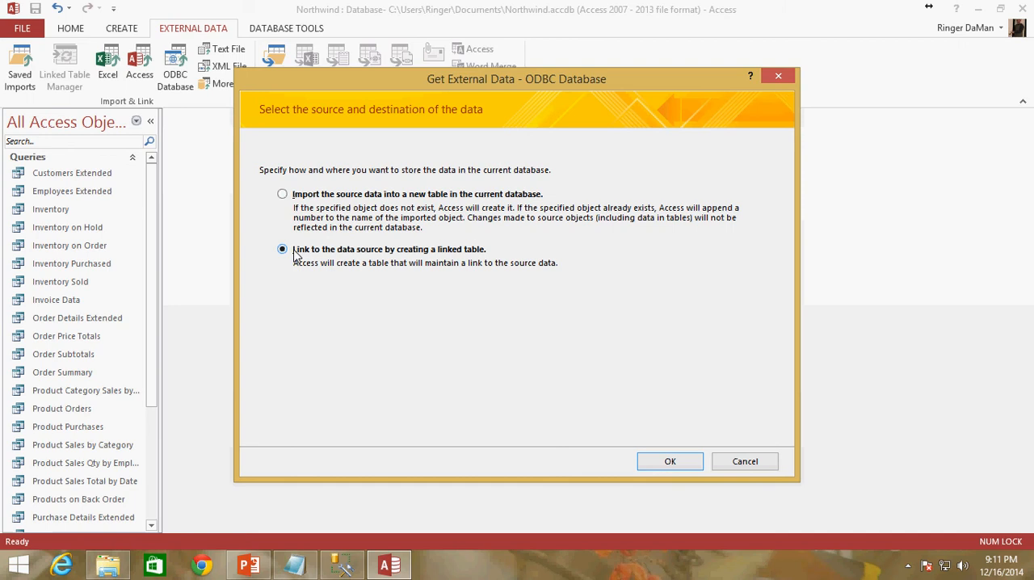
{"action": "mouse_move", "coordinate": [423, 258]}
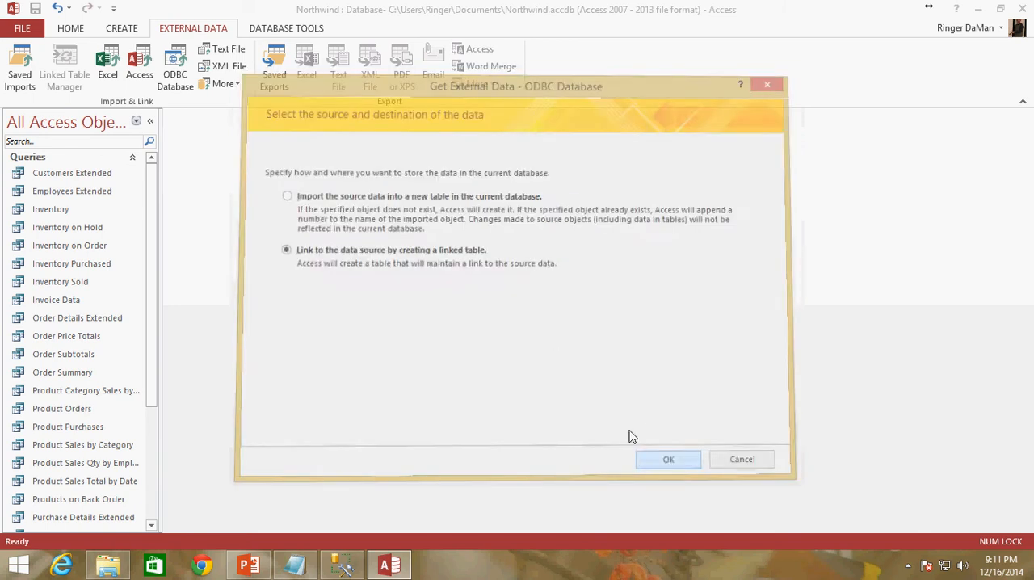
Select the Northwind system DSN under Machine Data Source; creating a new DSN is refused for lack of admin rights.
{"action": "left_click", "coordinate": [669, 459]}
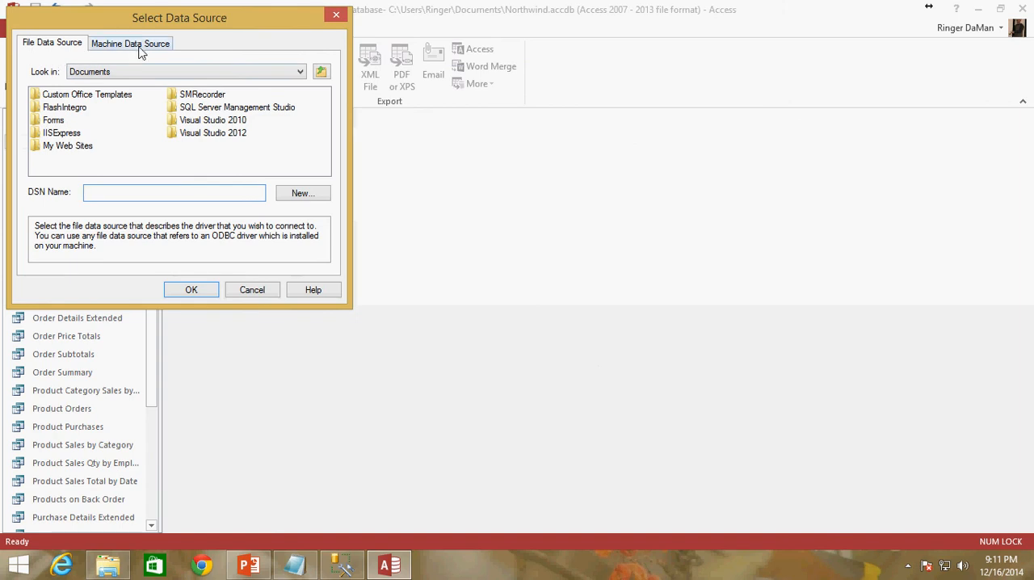
{"action": "left_click", "coordinate": [129, 42]}
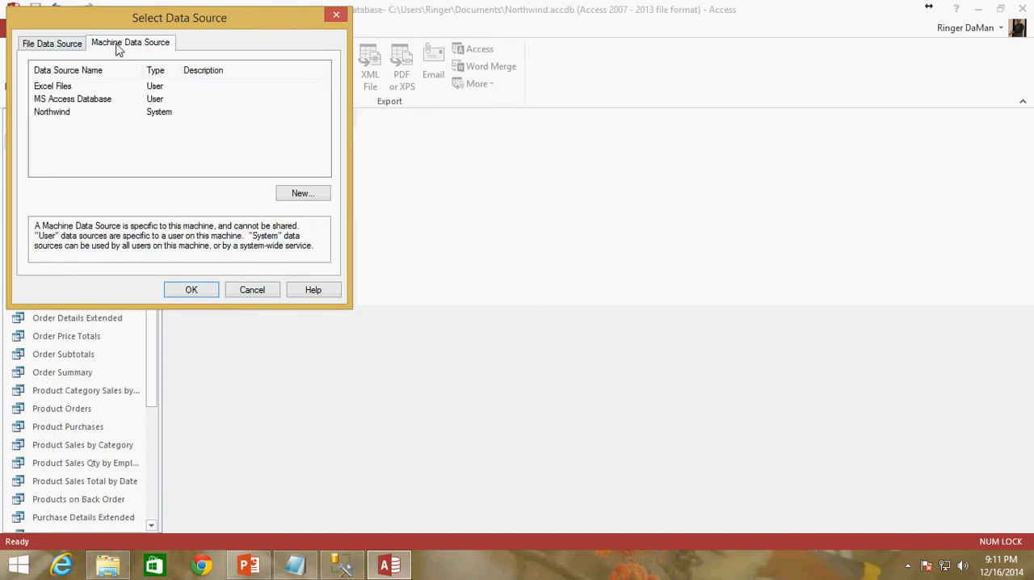
{"action": "mouse_move", "coordinate": [57, 120]}
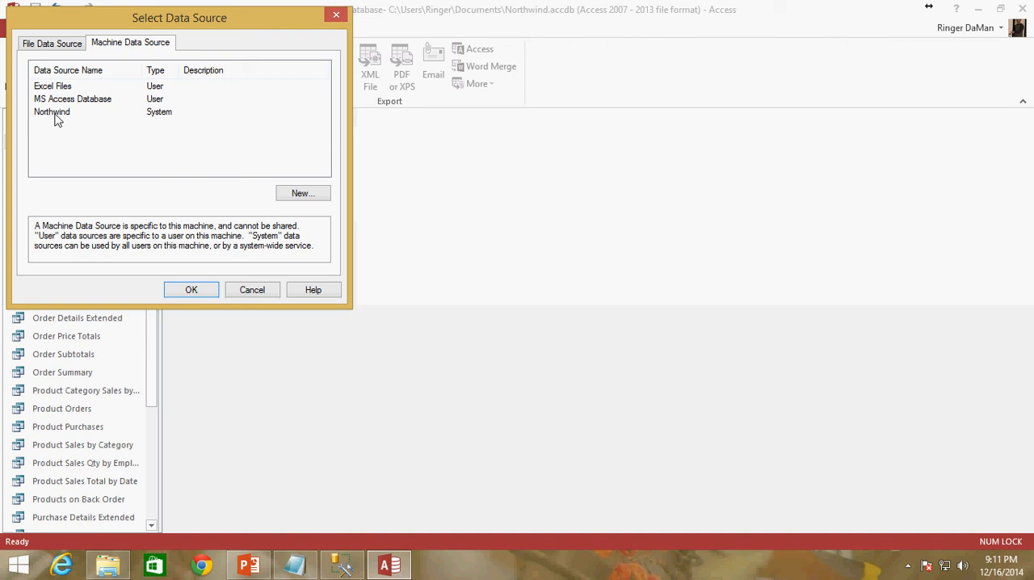
{"action": "left_click", "coordinate": [52, 111]}
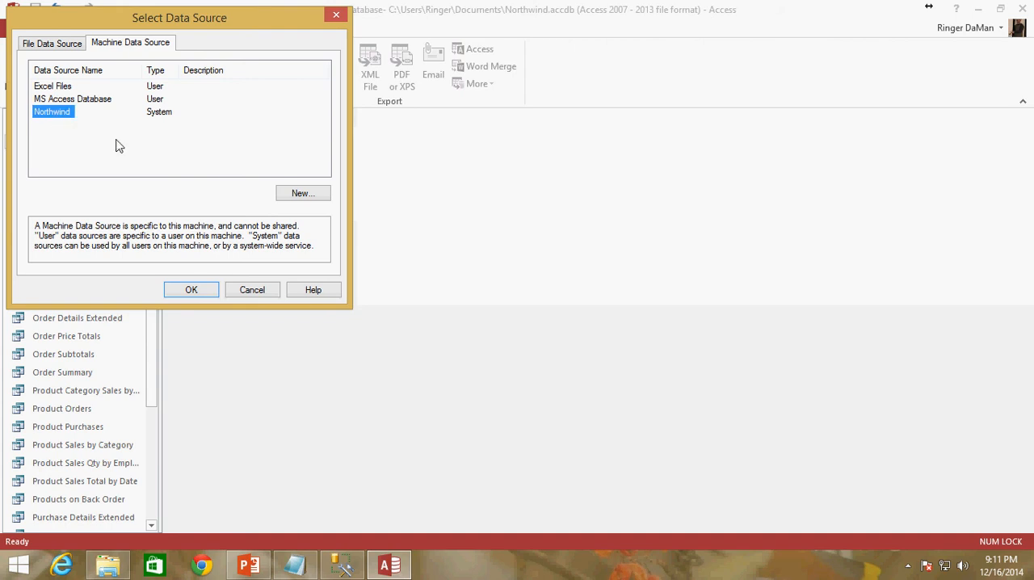
{"action": "mouse_move", "coordinate": [95, 142]}
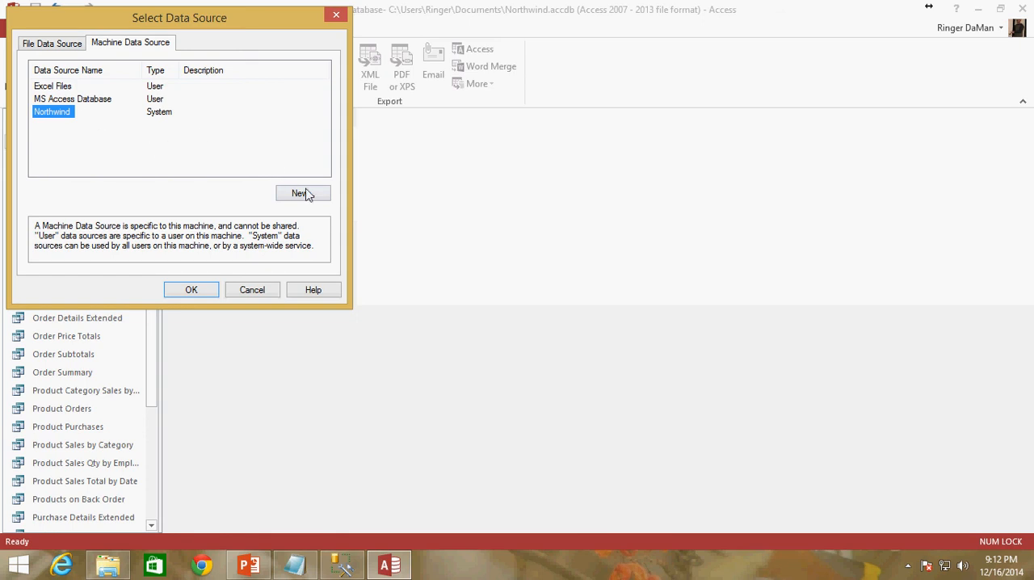
{"action": "mouse_move", "coordinate": [312, 197]}
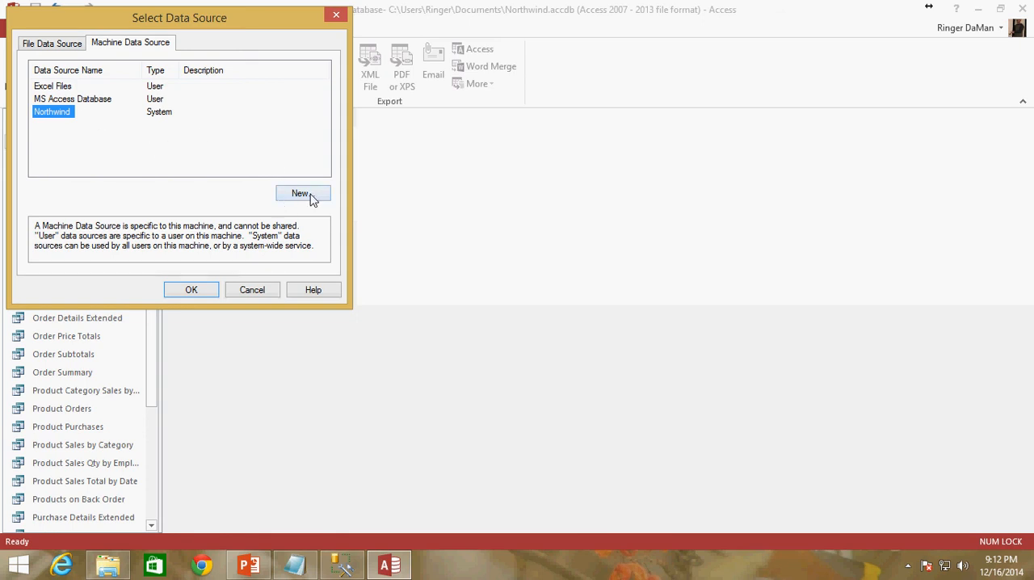
{"action": "left_click", "coordinate": [304, 194]}
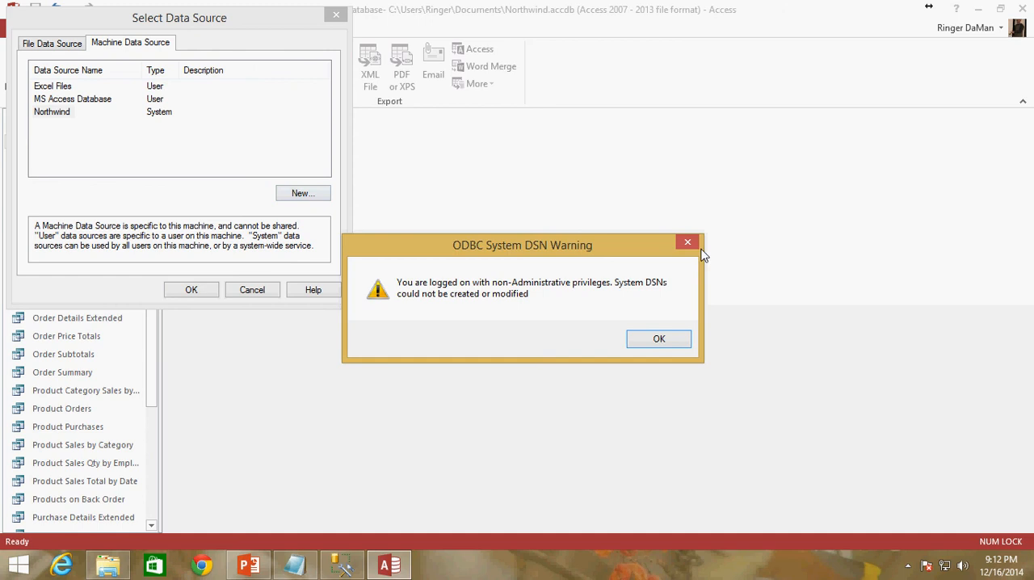
{"action": "left_click", "coordinate": [657, 338]}
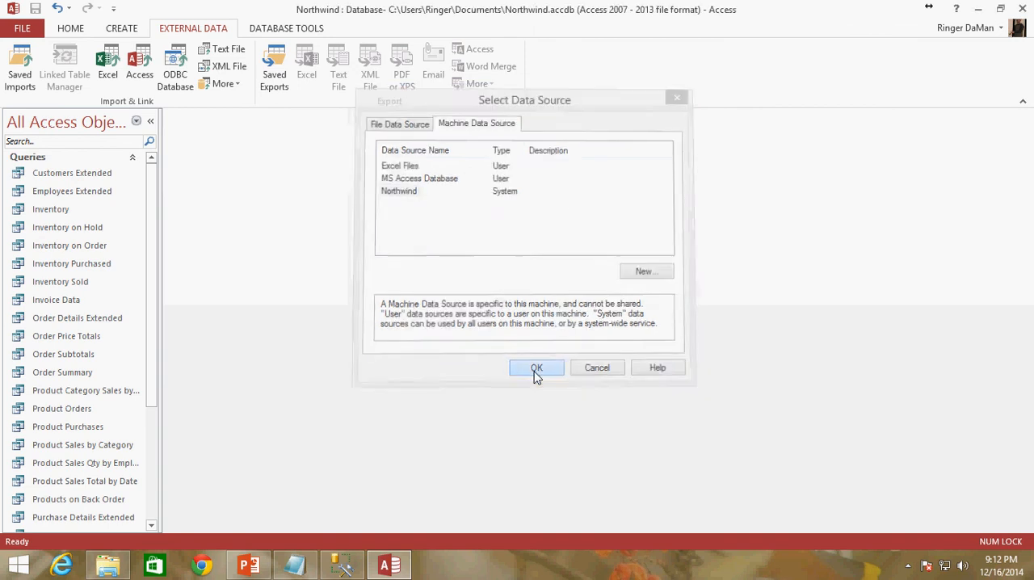
Confirm the Northwind source and select every dbo table from dbo.Customers through dbo.Suppliers.
{"action": "left_click", "coordinate": [536, 369]}
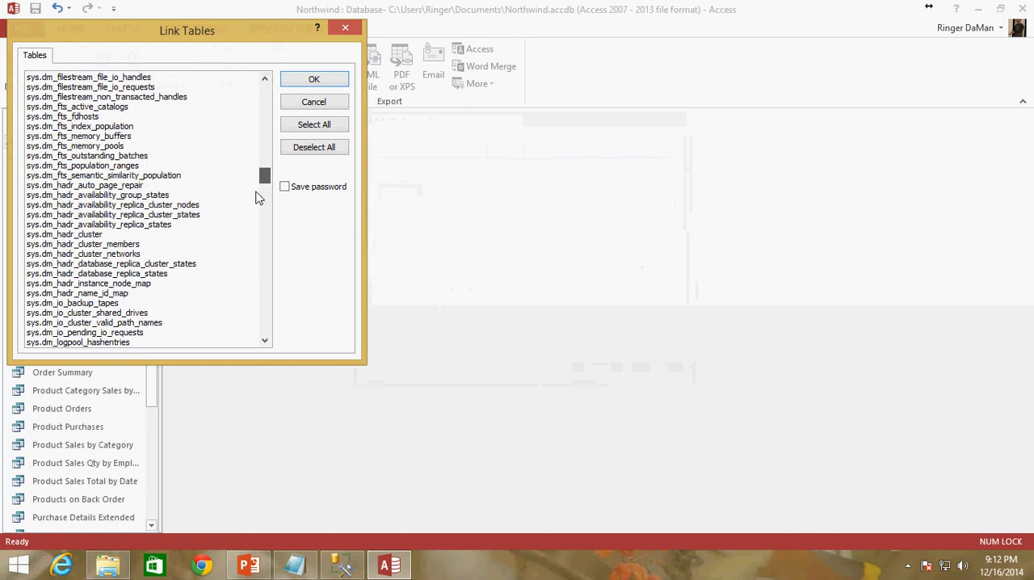
{"action": "scroll", "scroll_direction": "down", "scroll_amount": 3}
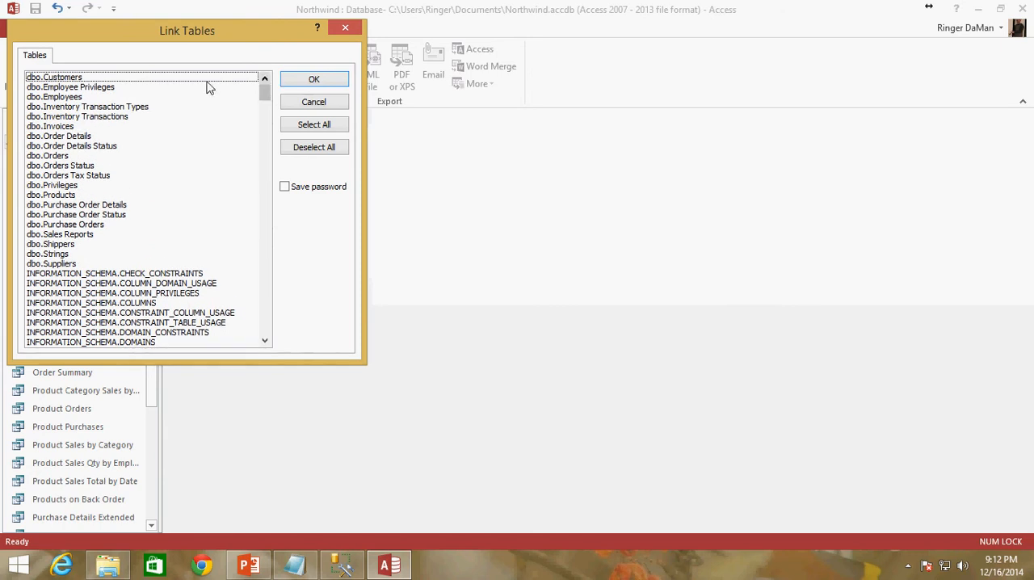
{"action": "left_click", "coordinate": [54, 78]}
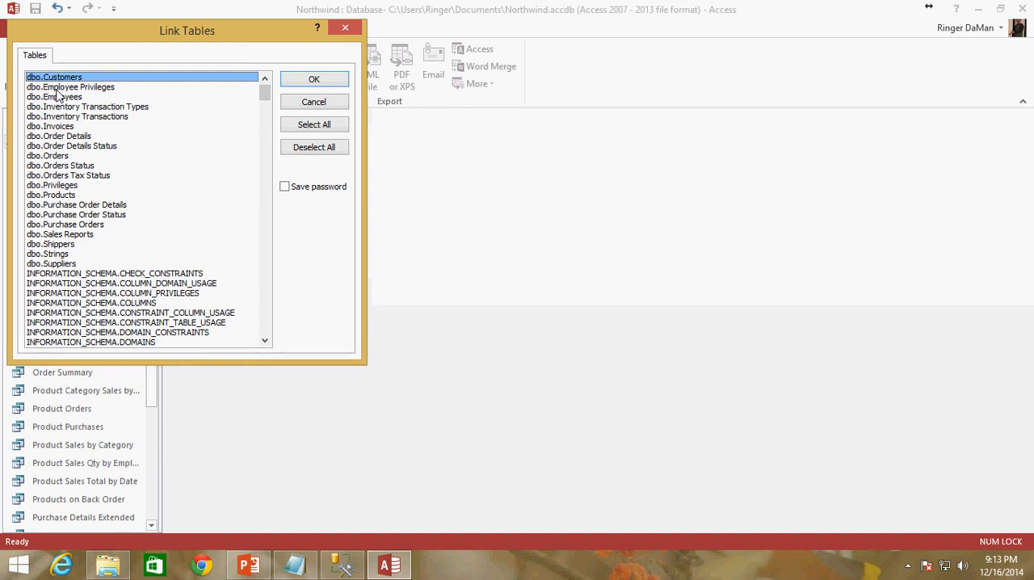
{"action": "left_click", "coordinate": [87, 106]}
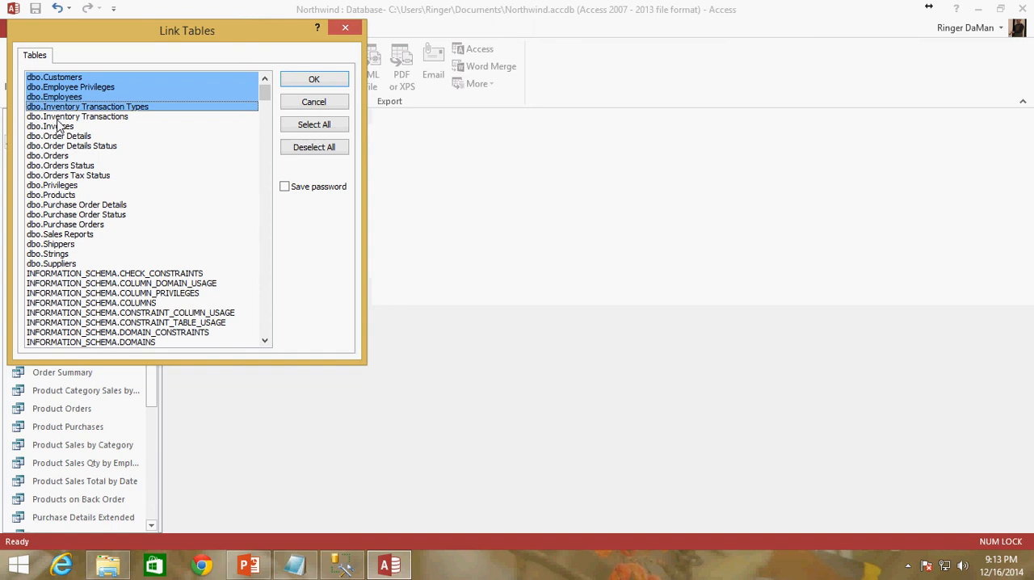
{"action": "left_click", "coordinate": [71, 146]}
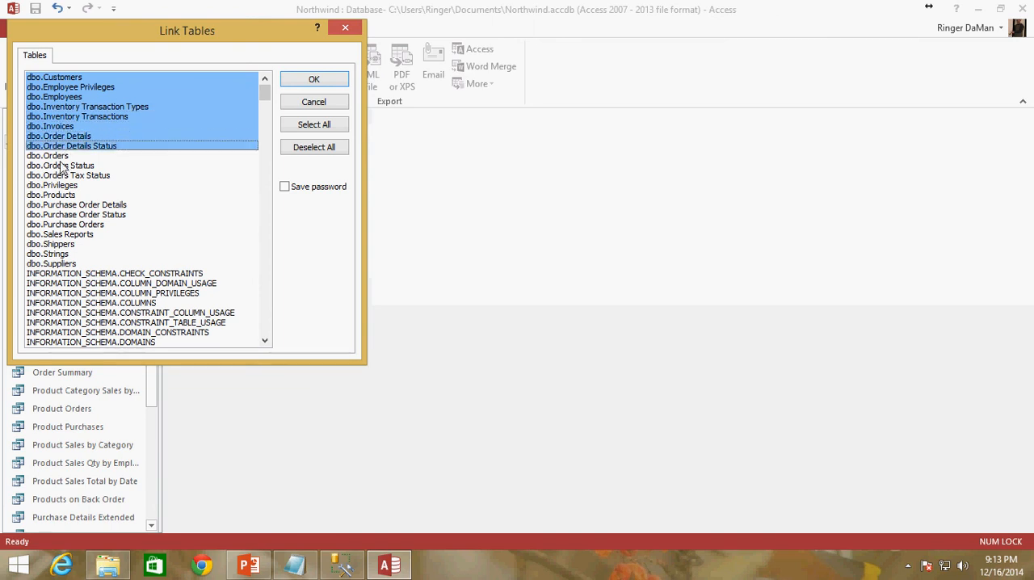
{"action": "left_click", "coordinate": [52, 184]}
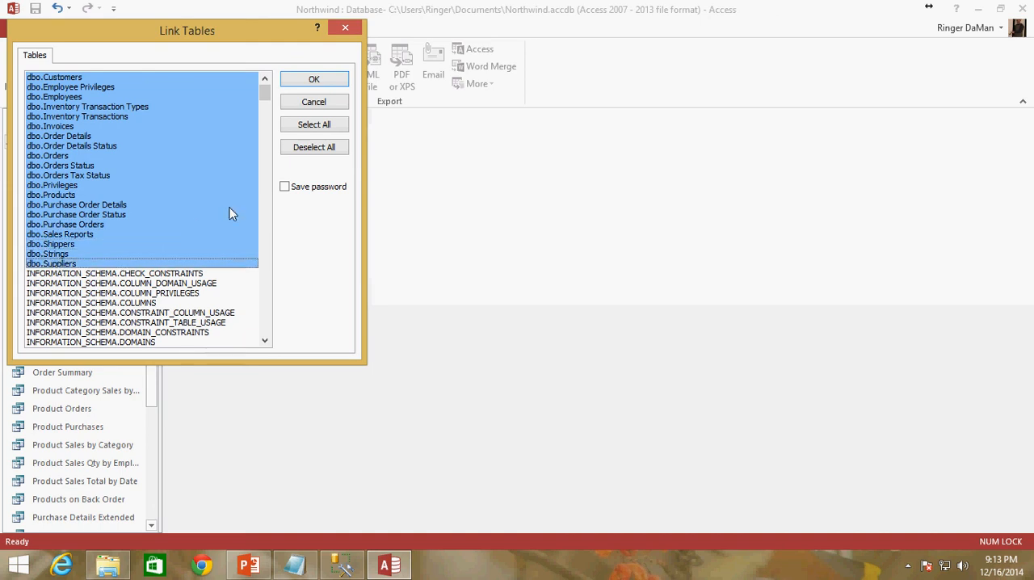
{"action": "mouse_move", "coordinate": [244, 210]}
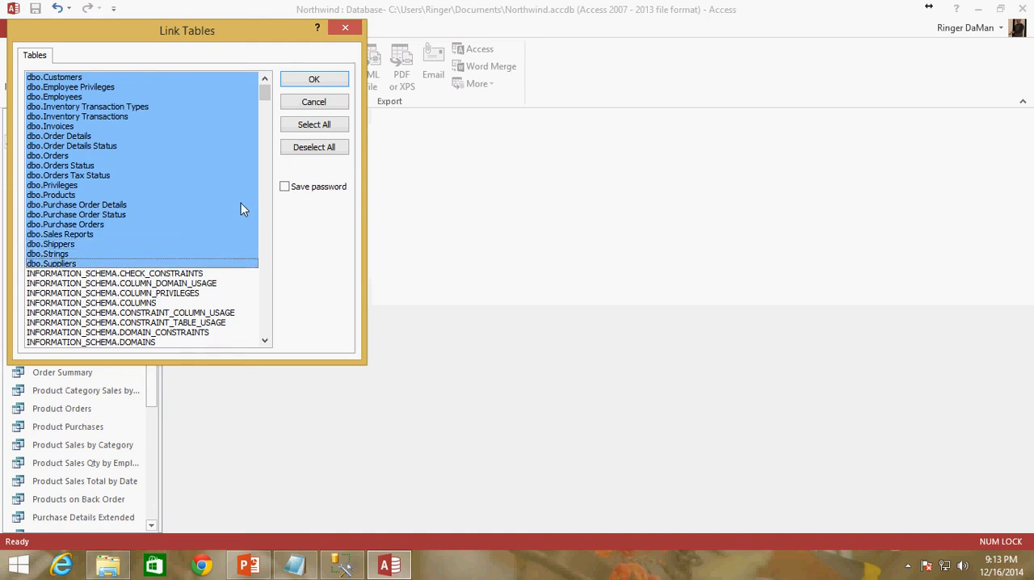
{"action": "mouse_move", "coordinate": [149, 119]}
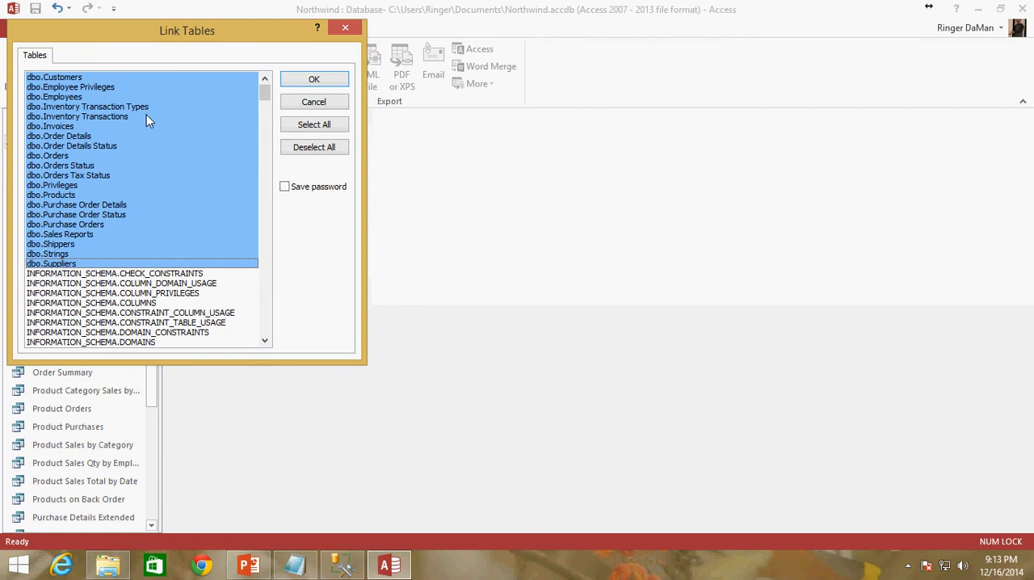
Link the selected dbo tables into the Access database.
{"action": "scroll", "scroll_direction": "down", "scroll_amount": 3}
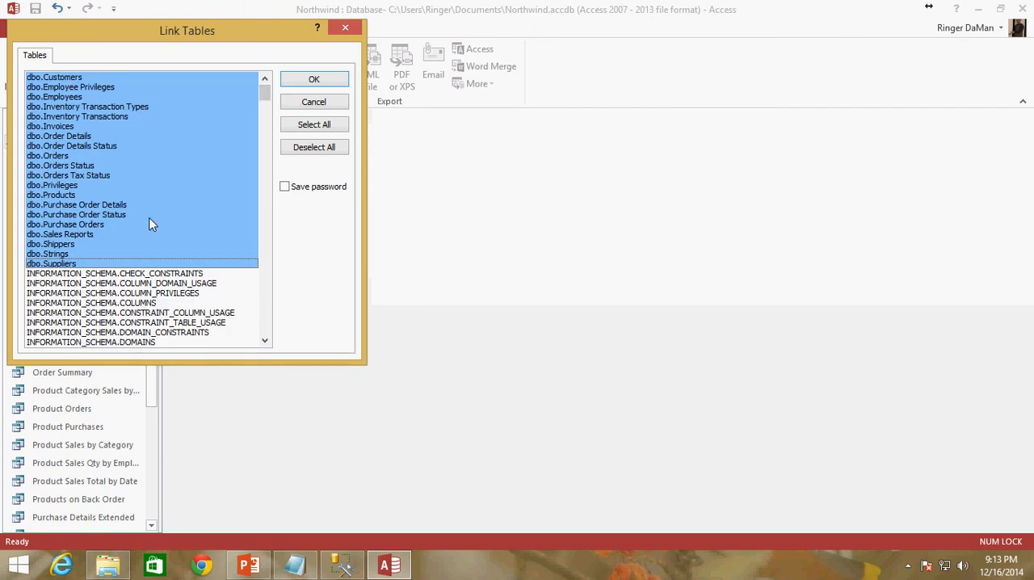
{"action": "mouse_move", "coordinate": [105, 258]}
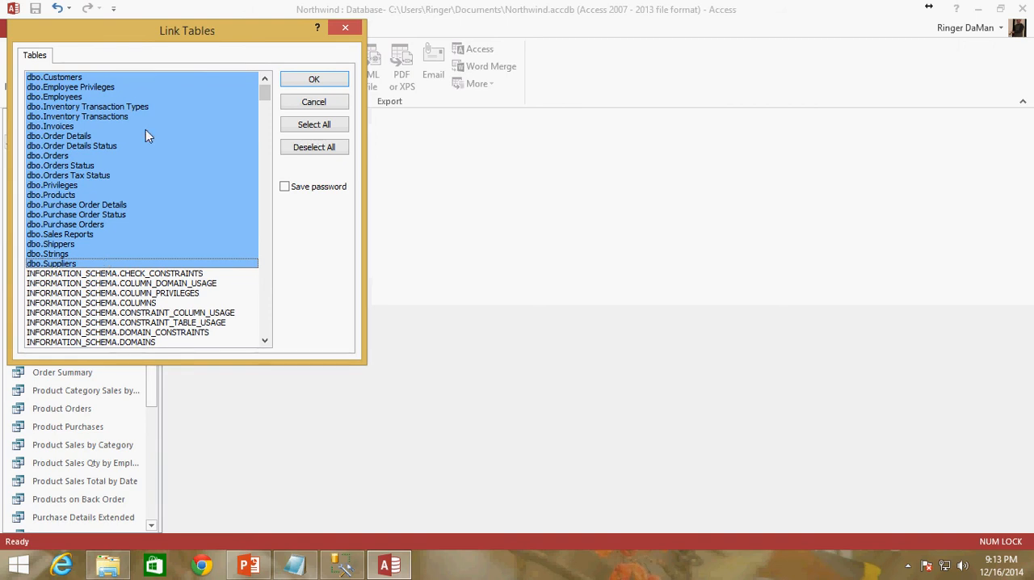
{"action": "scroll", "scroll_direction": "down", "scroll_amount": 3}
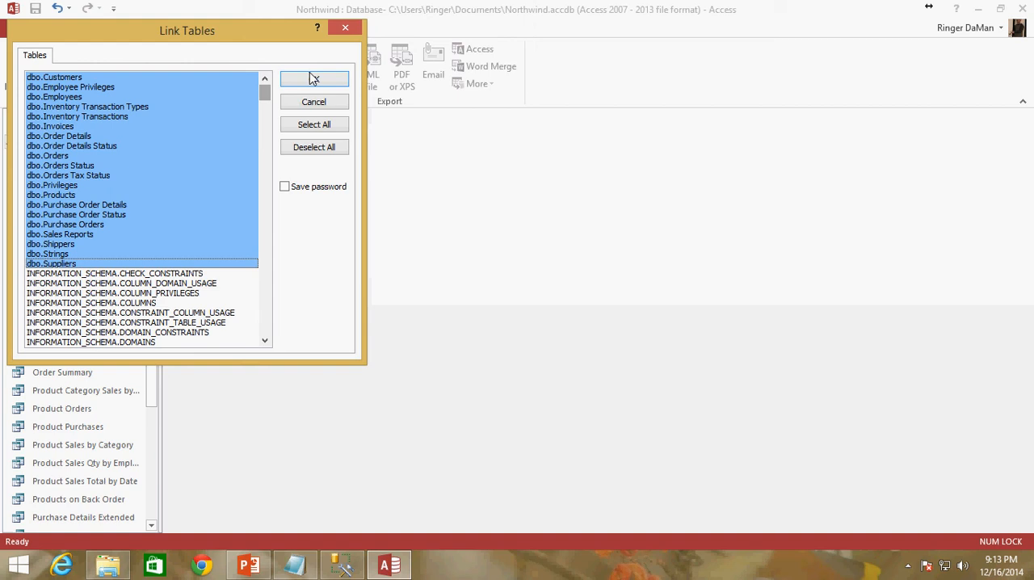
{"action": "left_click", "coordinate": [313, 77]}
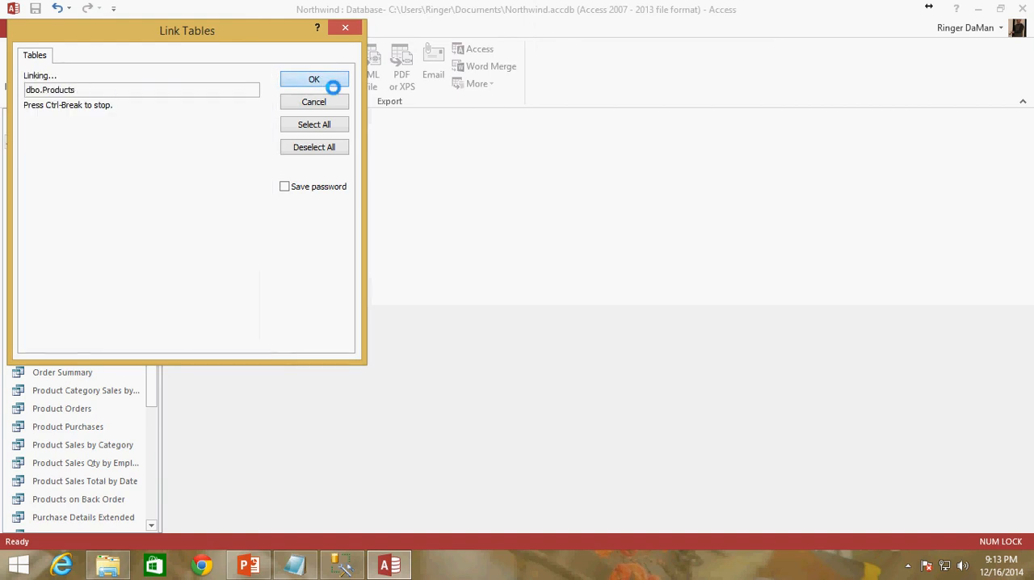
{"action": "left_click", "coordinate": [313, 77]}
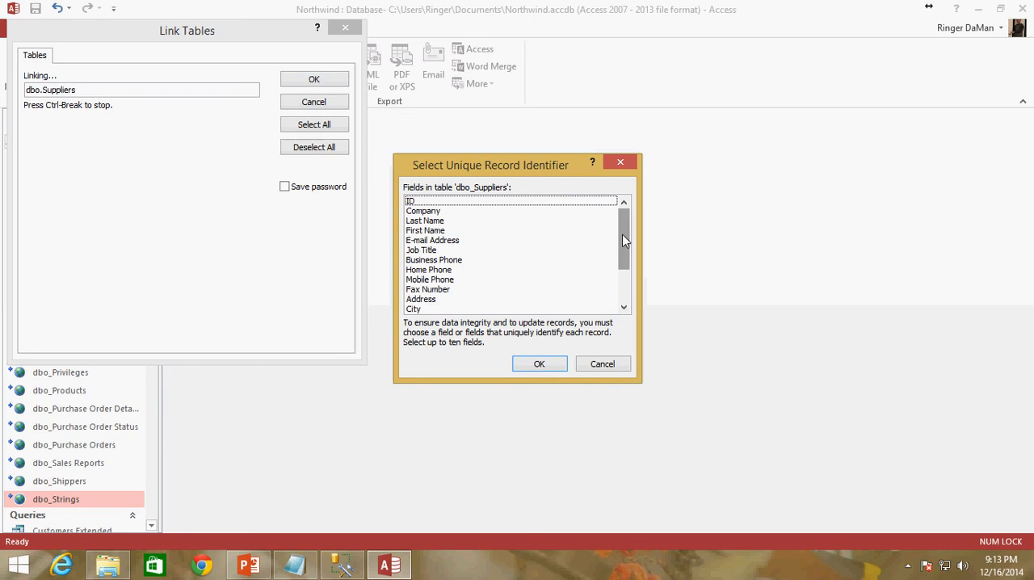
Move the Select Unique Record Identifier dialog for dbo_Suppliers aside.
{"action": "left_click_drag", "start_coordinate": [491, 164], "coordinate": [526, 129]}
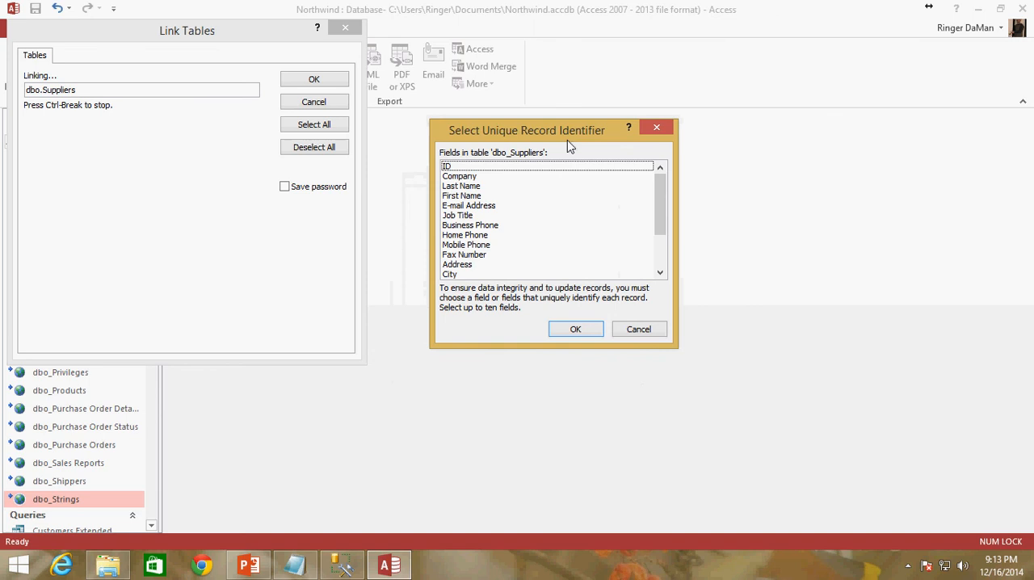
{"action": "mouse_move", "coordinate": [500, 135]}
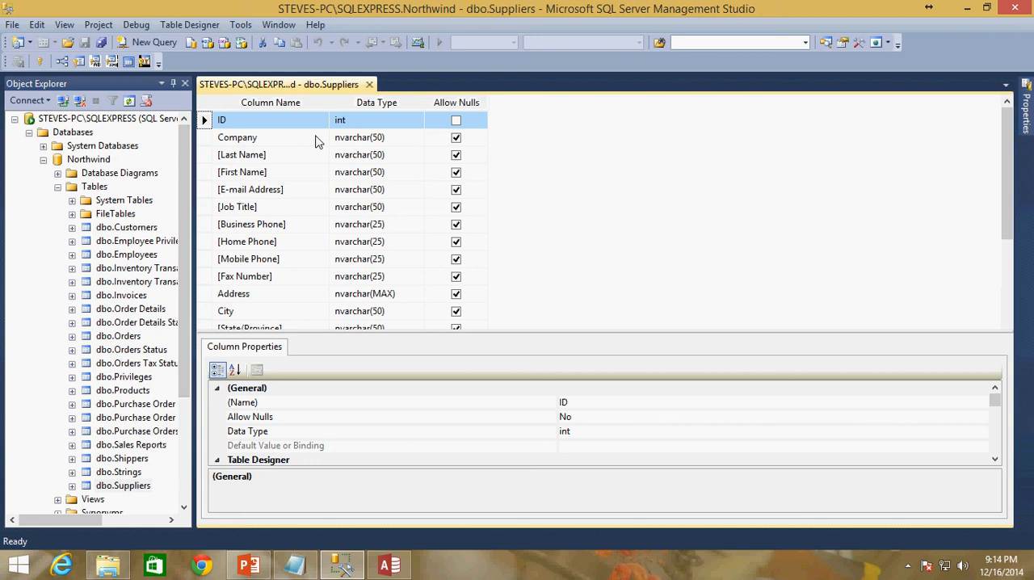
{"action": "mouse_move", "coordinate": [207, 120]}
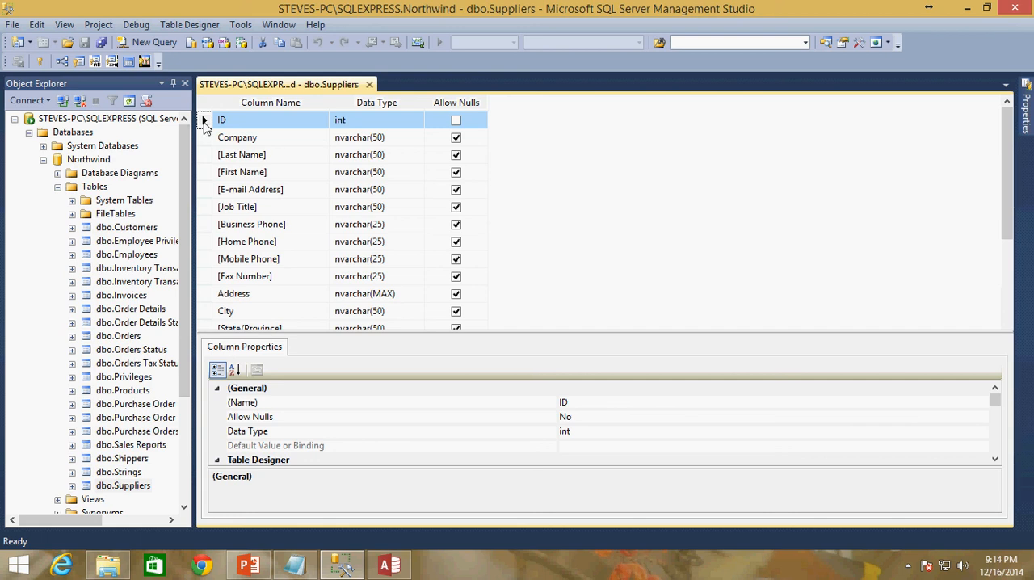
Set the ID column as the primary key of dbo.Suppliers in the SSMS table designer.
{"action": "right_click", "coordinate": [207, 119]}
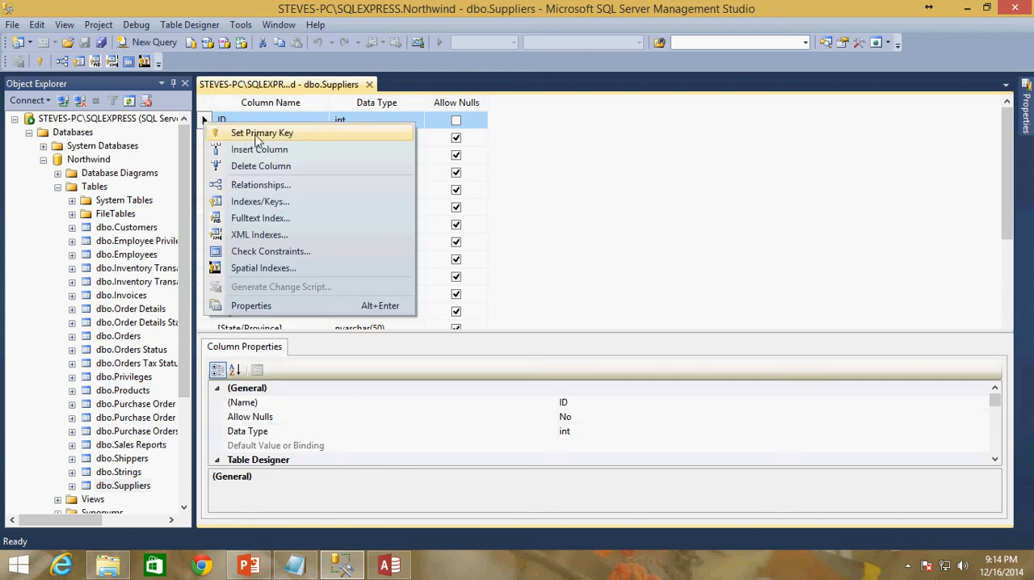
{"action": "left_click", "coordinate": [261, 132]}
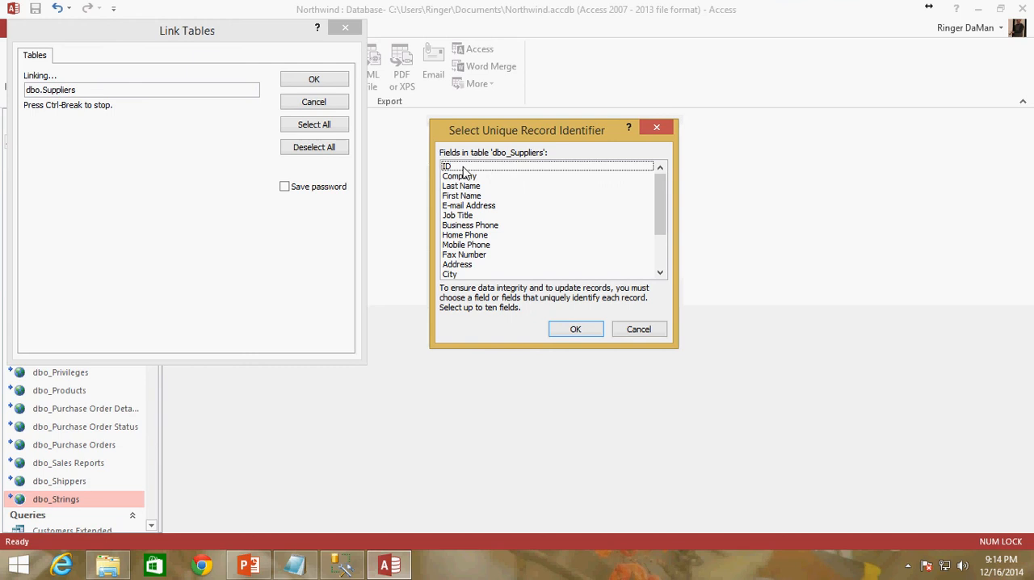
Choose ID as the unique record identifier for the linked dbo_Suppliers table.
{"action": "left_click", "coordinate": [466, 166]}
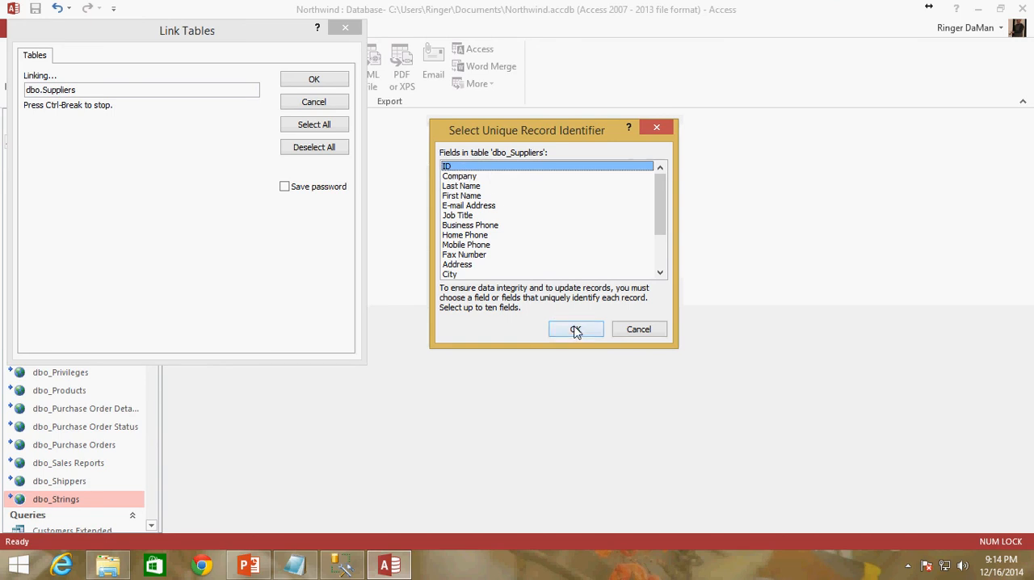
{"action": "left_click", "coordinate": [574, 330]}
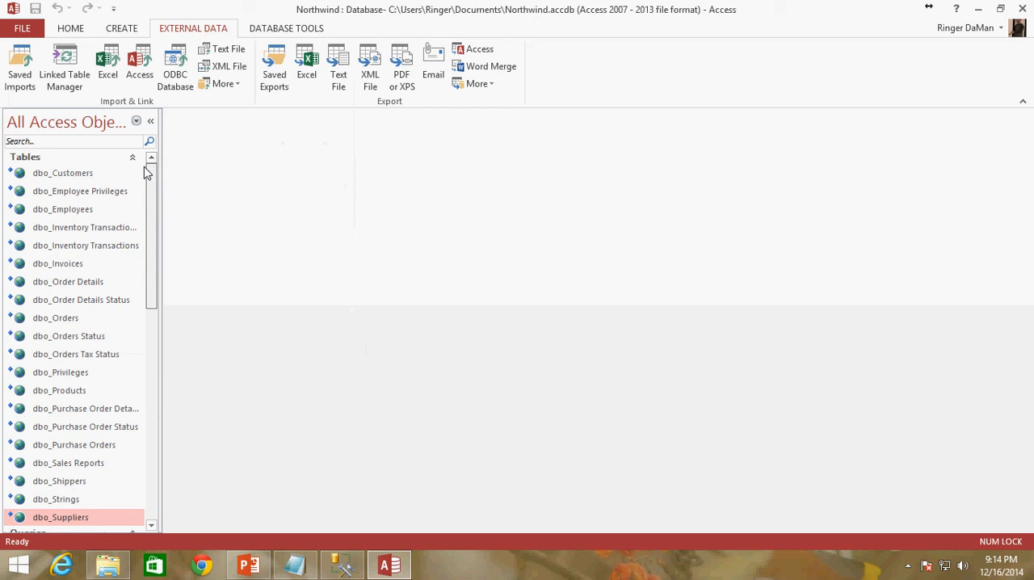
{"action": "mouse_move", "coordinate": [62, 178]}
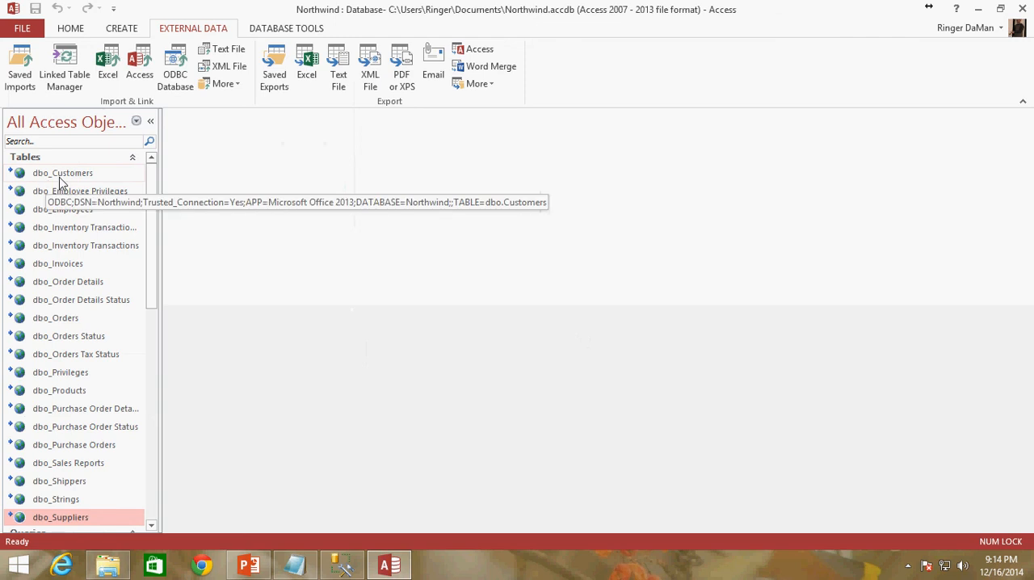
{"action": "mouse_move", "coordinate": [110, 163]}
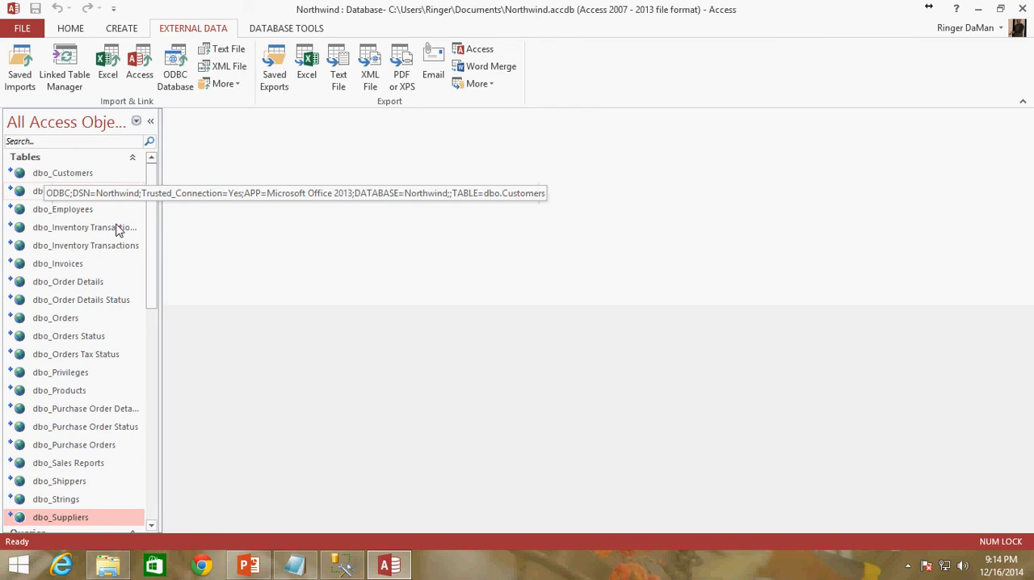
Close Access after confirming dbo_Customers links through the Northwind ODBC source.
{"action": "left_click", "coordinate": [341, 563]}
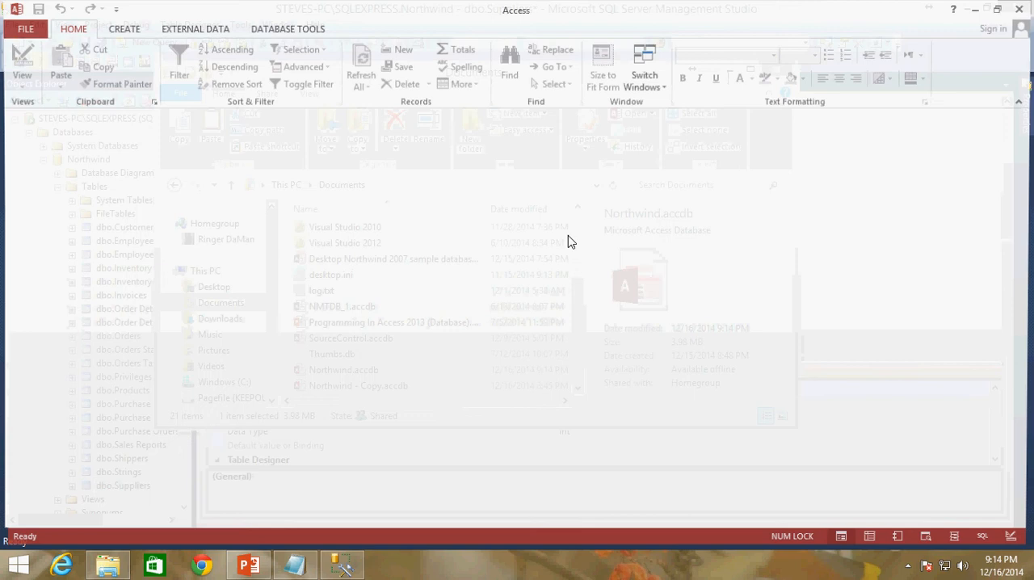
Reopen Northwind.accdb and drop down the Select Employee list on the login form.
{"action": "double_click", "coordinate": [342, 370]}
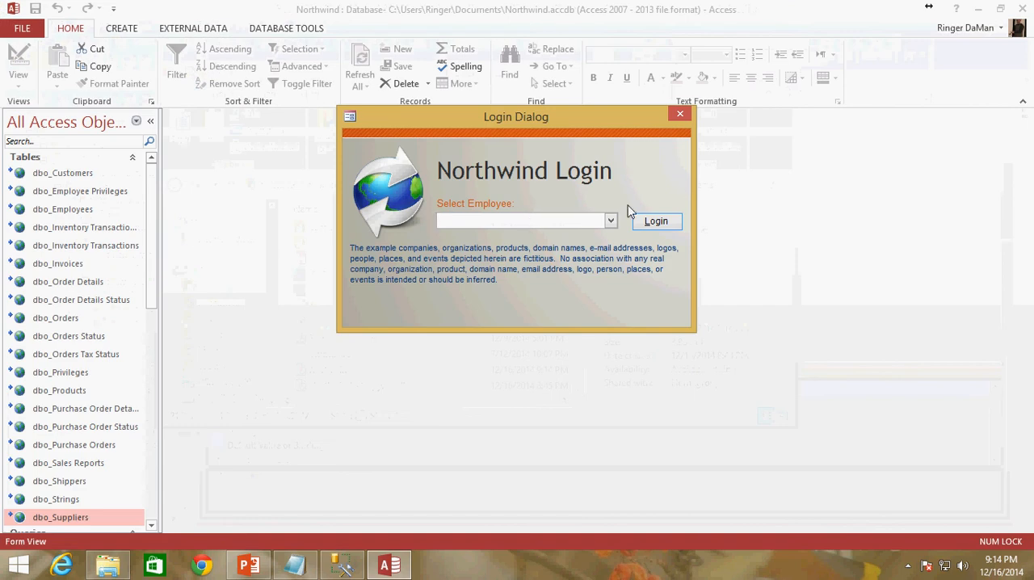
{"action": "left_click", "coordinate": [610, 220]}
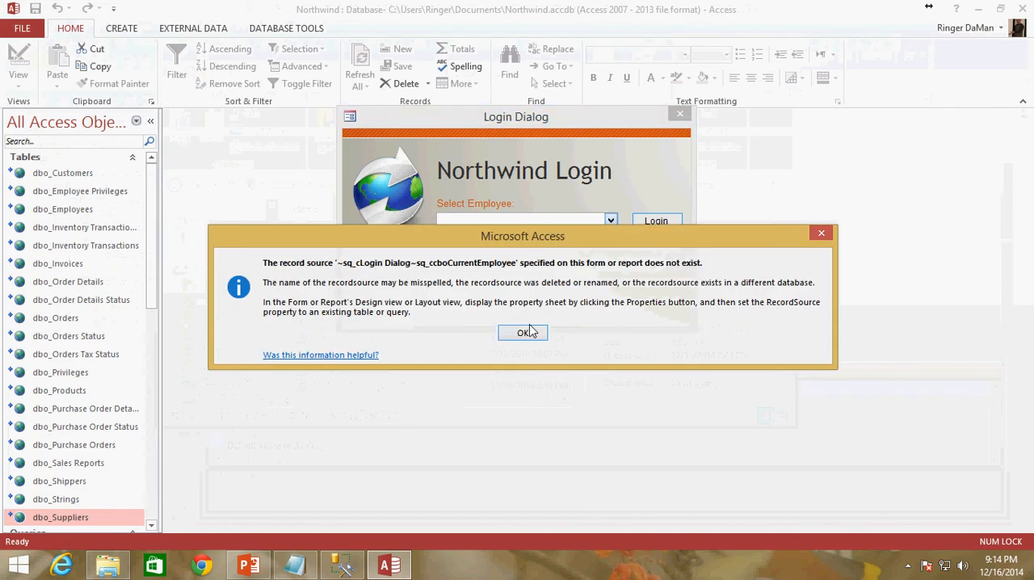
{"action": "left_click", "coordinate": [523, 333]}
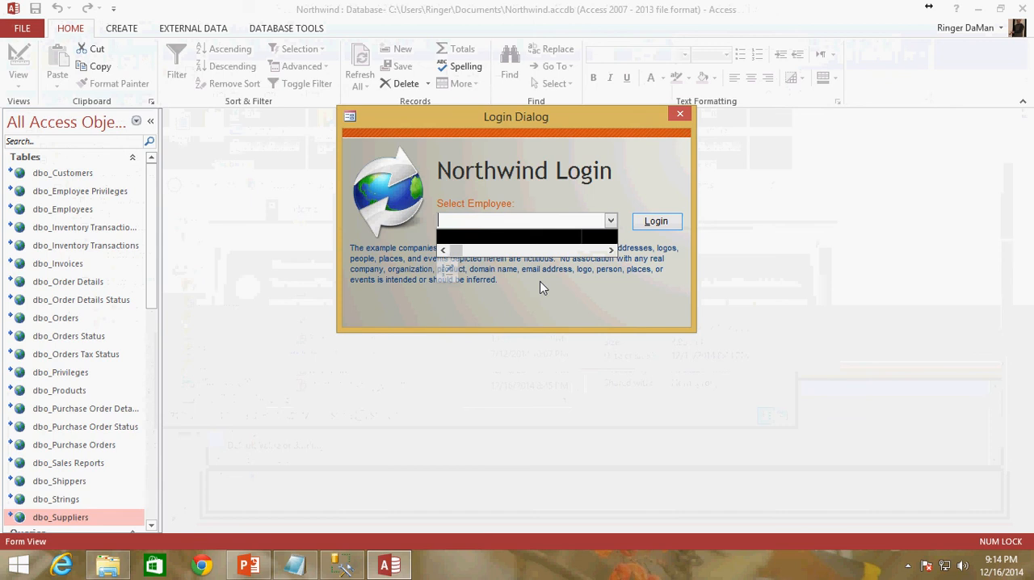
Move the Login Dialog aside and close it without logging in, leaving the table list showing.
{"action": "left_click_drag", "start_coordinate": [515, 117], "coordinate": [473, 144]}
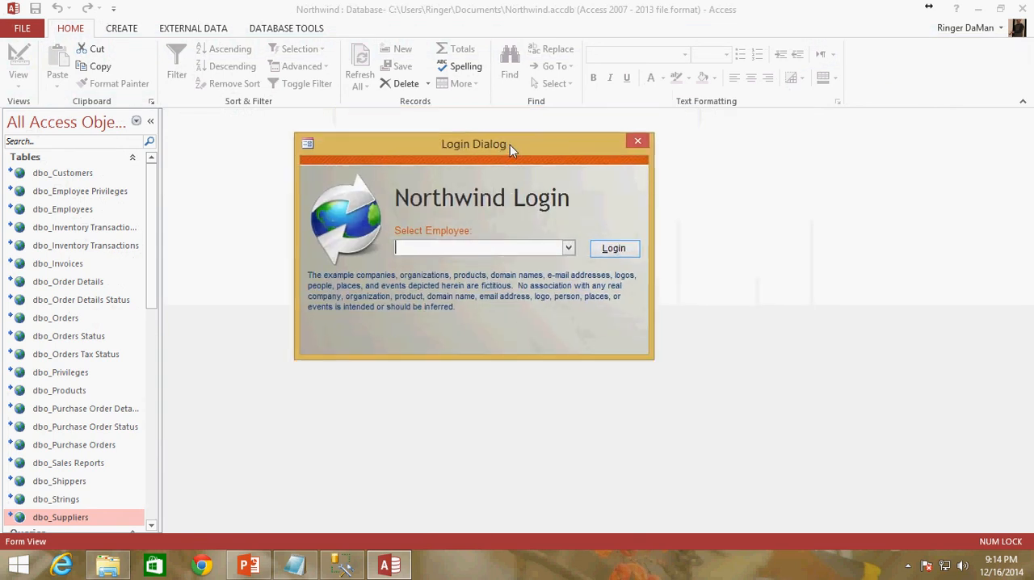
{"action": "left_click_drag", "start_coordinate": [473, 143], "coordinate": [536, 132]}
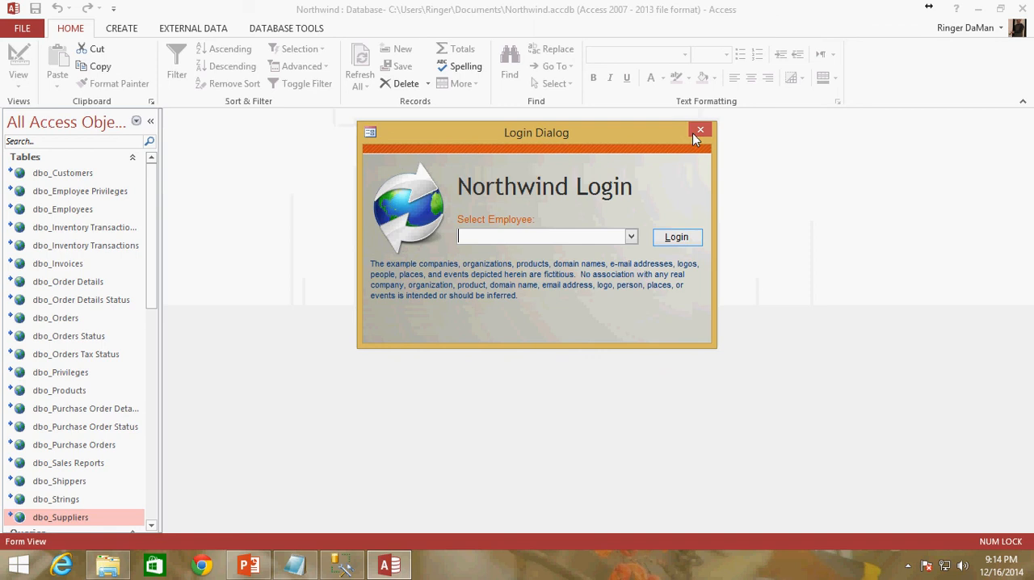
{"action": "left_click", "coordinate": [700, 129]}
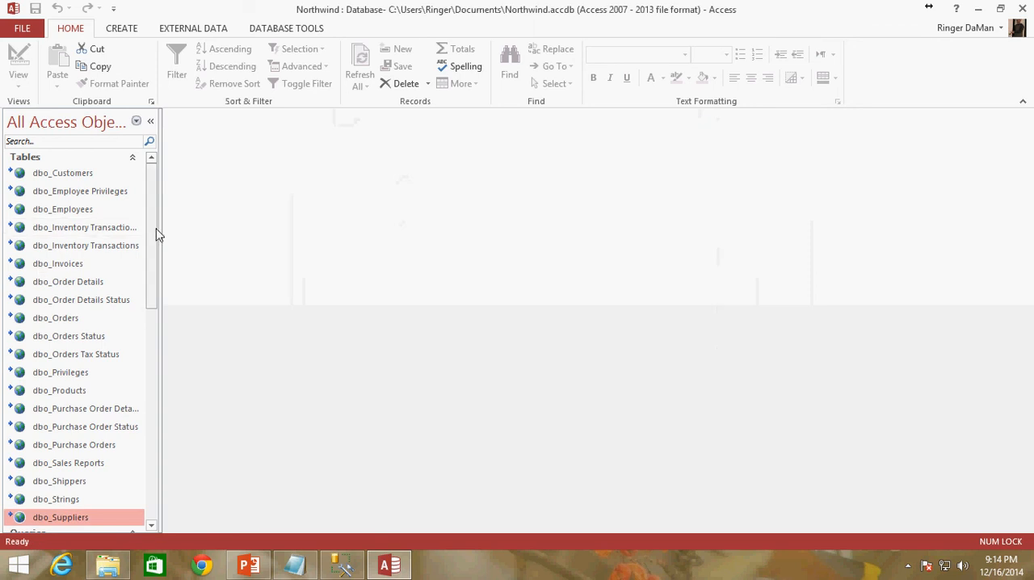
{"action": "scroll", "scroll_direction": "down", "scroll_amount": 3}
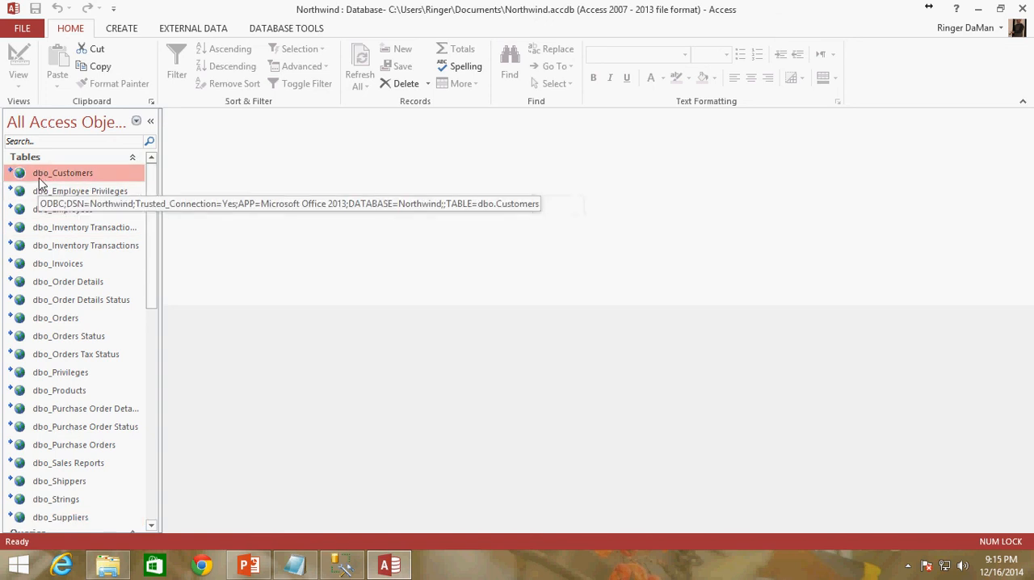
{"action": "mouse_move", "coordinate": [159, 220]}
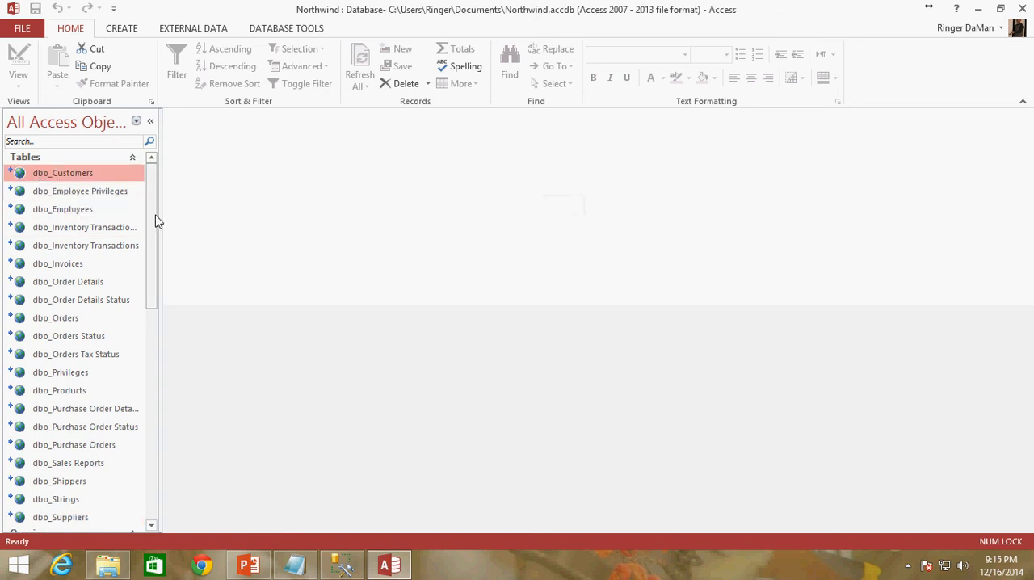
{"action": "mouse_move", "coordinate": [62, 172]}
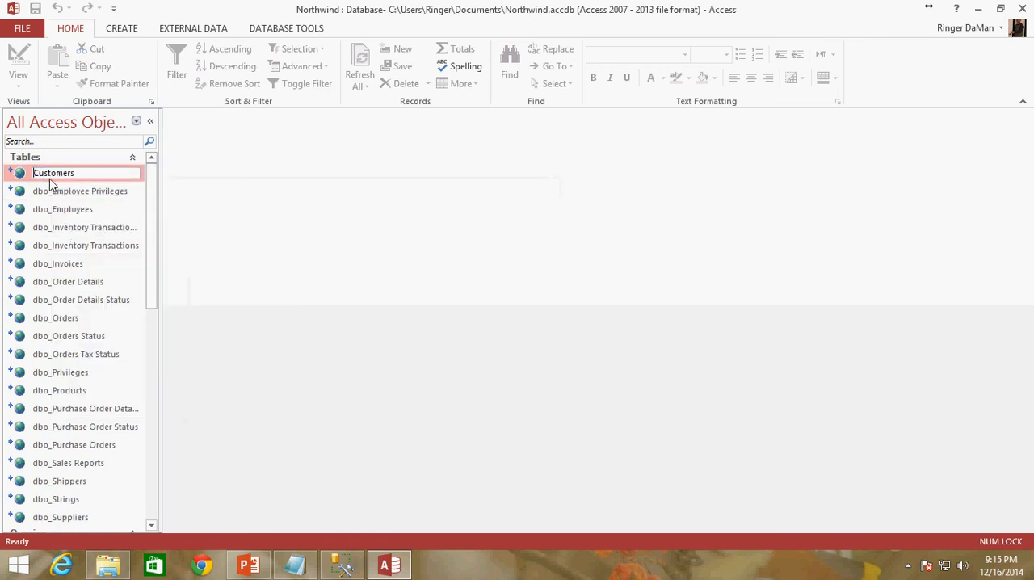
Rename dbo_Employee Privileges to Employee Privileges from the Navigation Pane.
{"action": "right_click", "coordinate": [81, 190]}
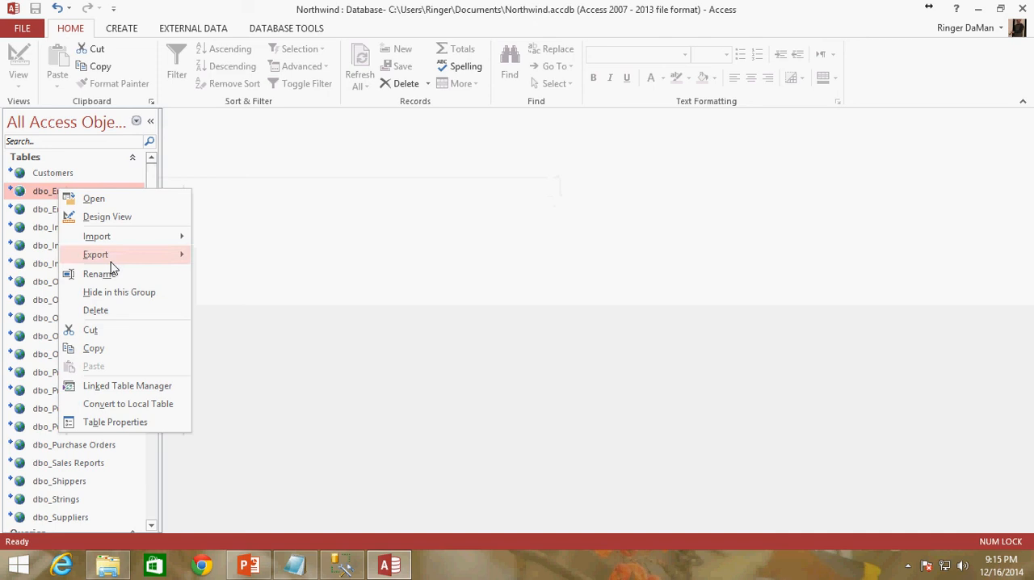
{"action": "left_click", "coordinate": [100, 273]}
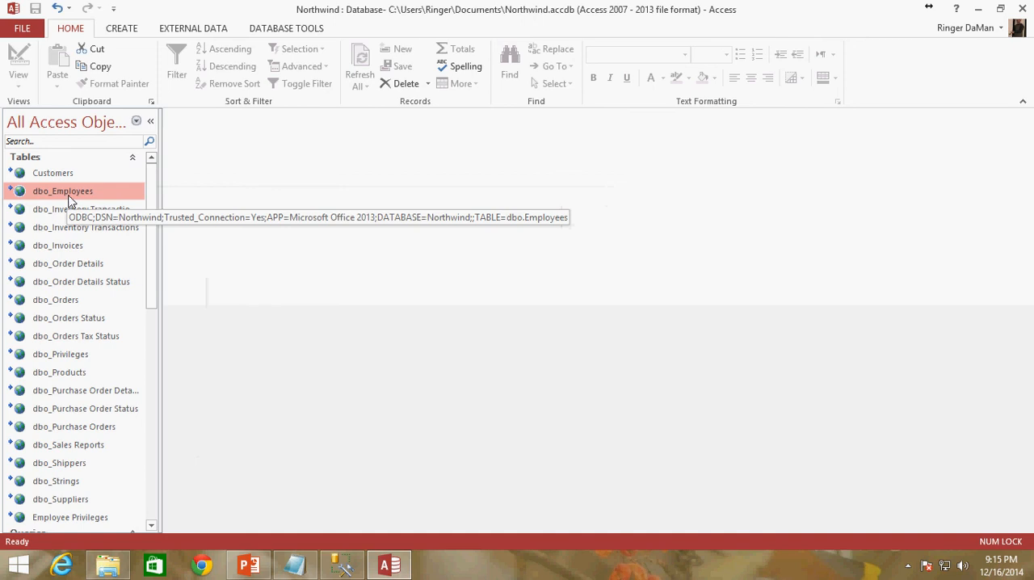
{"action": "mouse_move", "coordinate": [100, 201]}
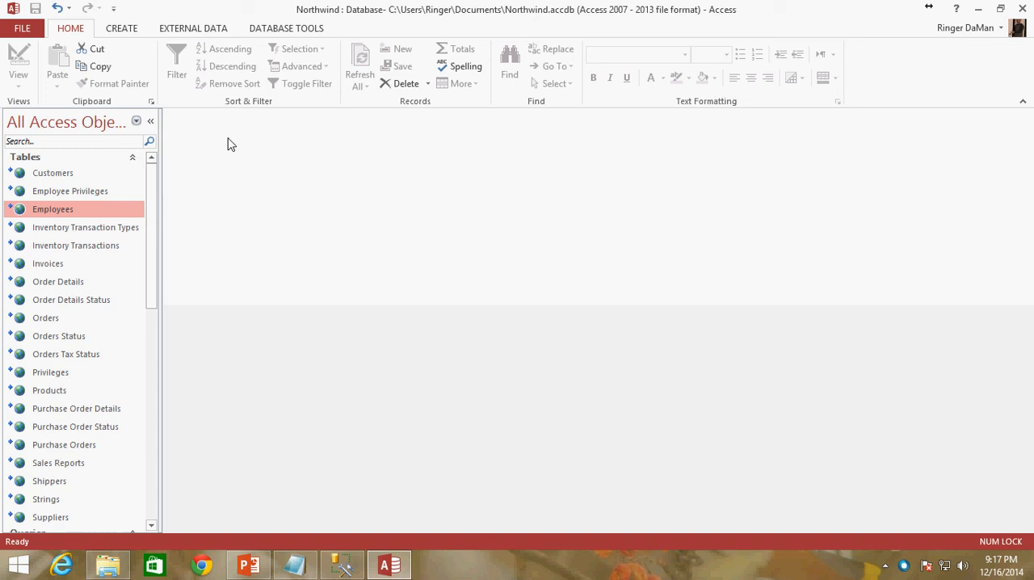
{"action": "mouse_move", "coordinate": [155, 197]}
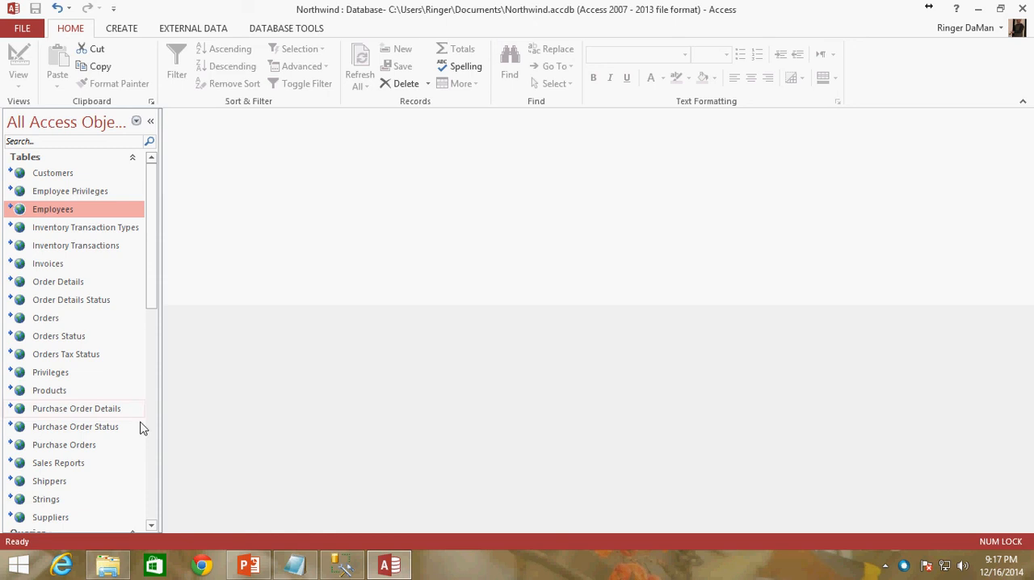
{"action": "left_click", "coordinate": [342, 564]}
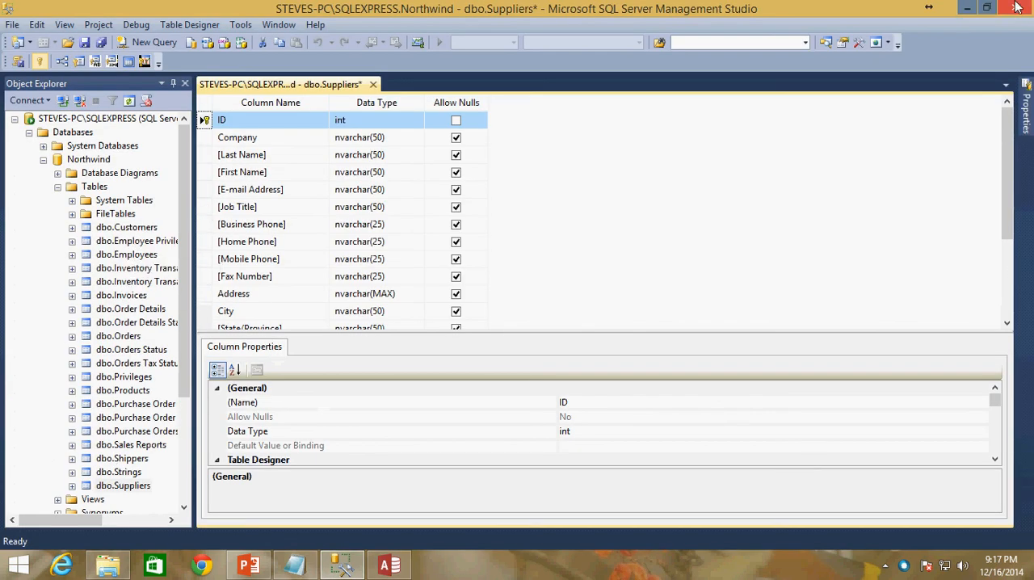
{"action": "left_click", "coordinate": [371, 84]}
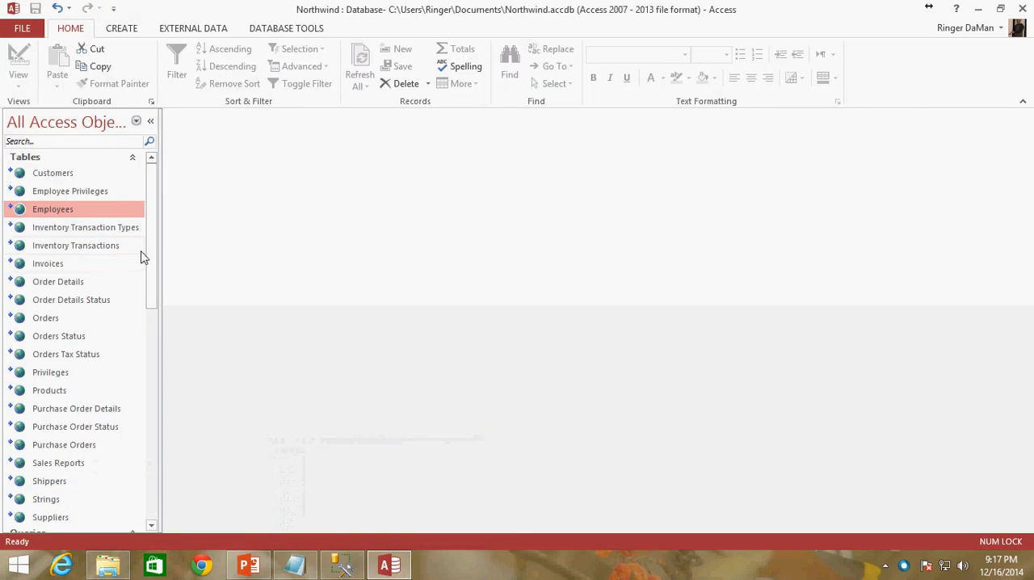
{"action": "scroll", "scroll_direction": "down", "scroll_amount": 3}
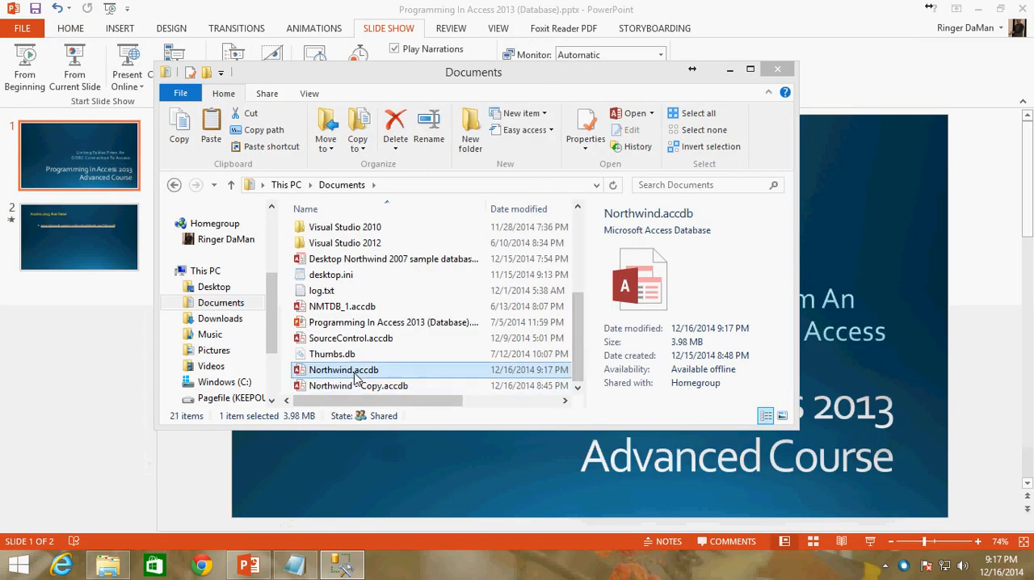
Reopen Northwind.accdb and log in as employee Jan Kotas to reach the Home form.
{"action": "double_click", "coordinate": [343, 370]}
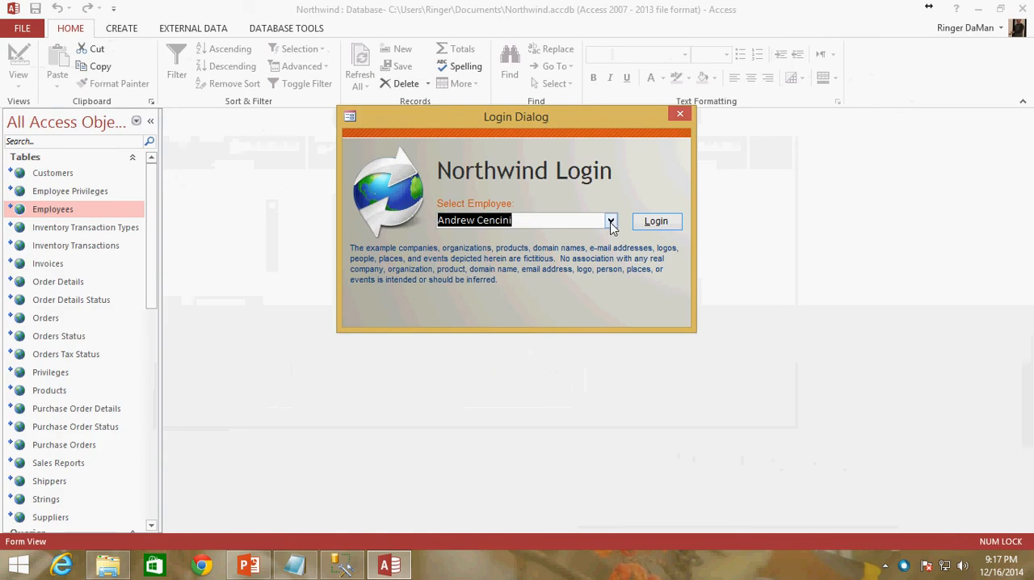
{"action": "left_click", "coordinate": [611, 220]}
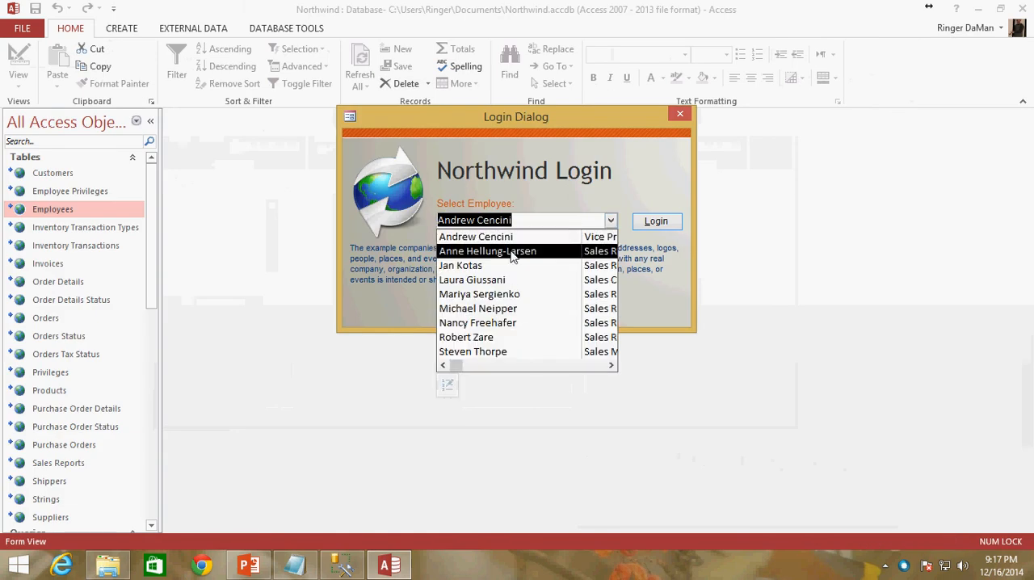
{"action": "left_click", "coordinate": [460, 265]}
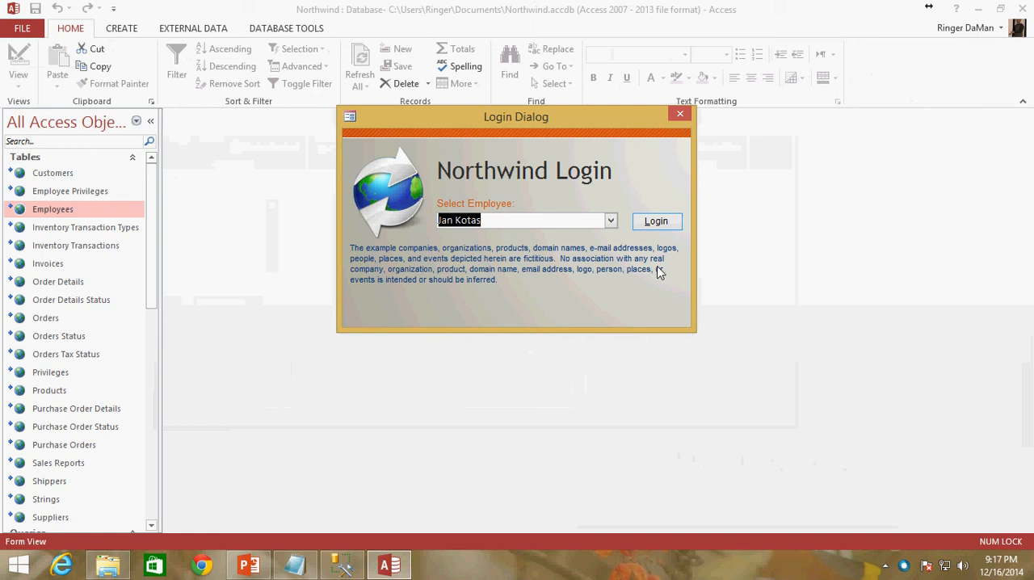
{"action": "left_click", "coordinate": [655, 220]}
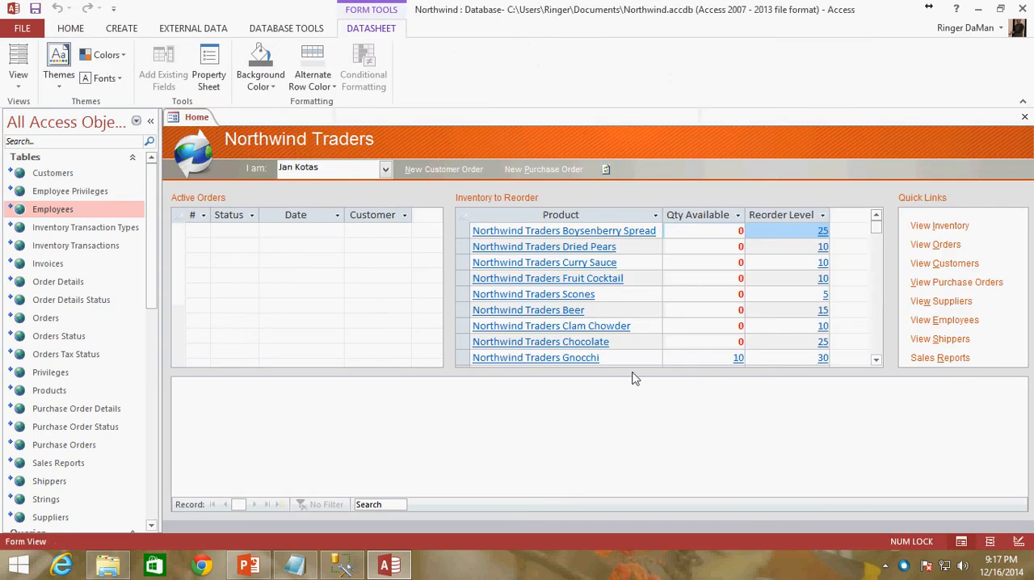
{"action": "left_click", "coordinate": [562, 229]}
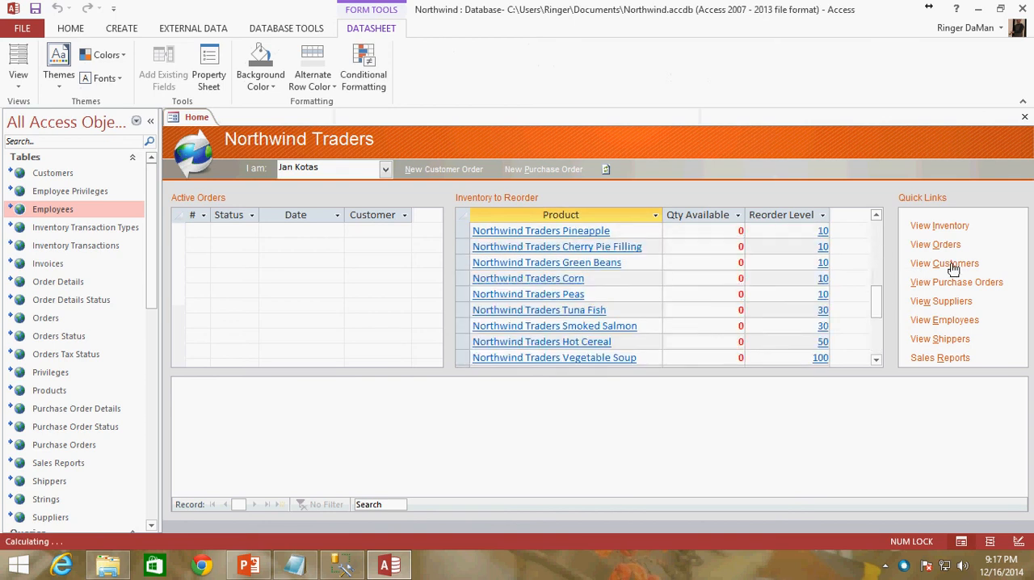
{"action": "left_click", "coordinate": [938, 226]}
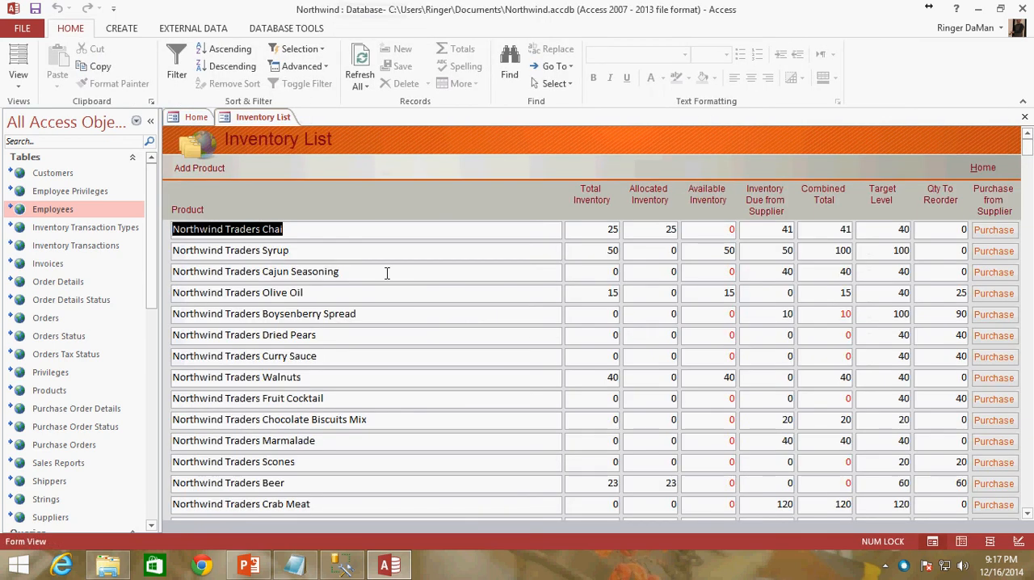
{"action": "mouse_move", "coordinate": [911, 136]}
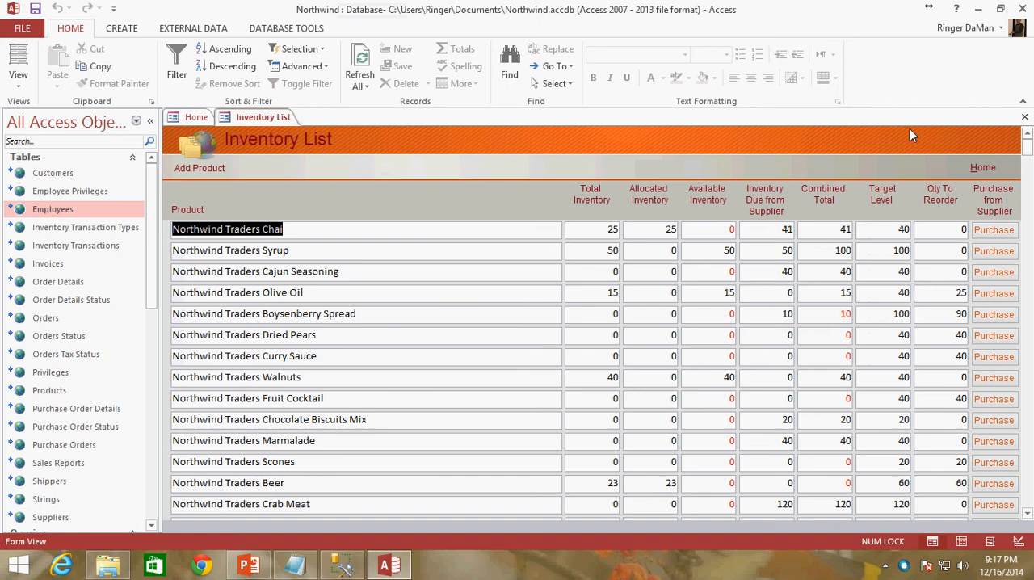
{"action": "left_click", "coordinate": [197, 116]}
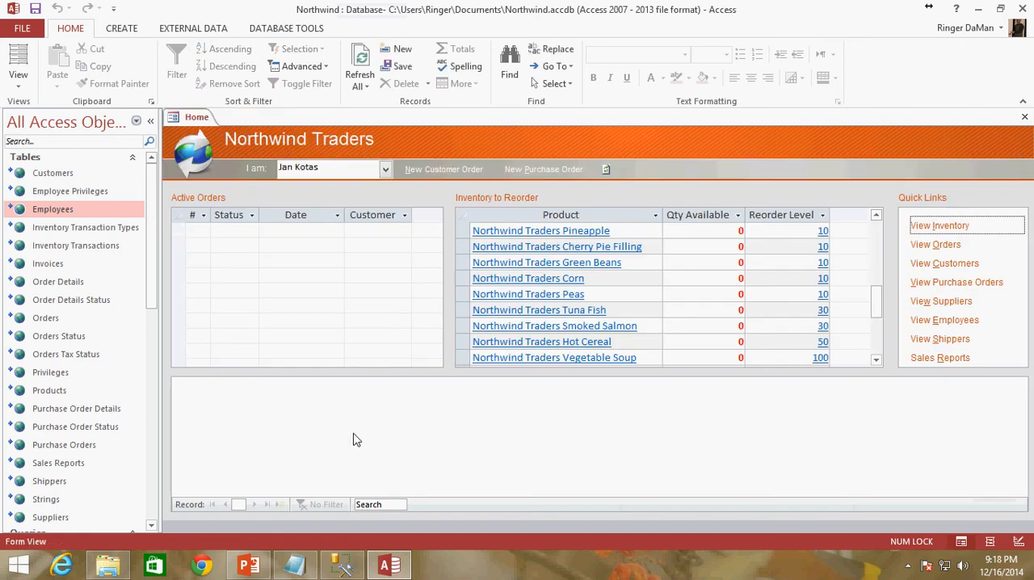
{"action": "mouse_move", "coordinate": [494, 418]}
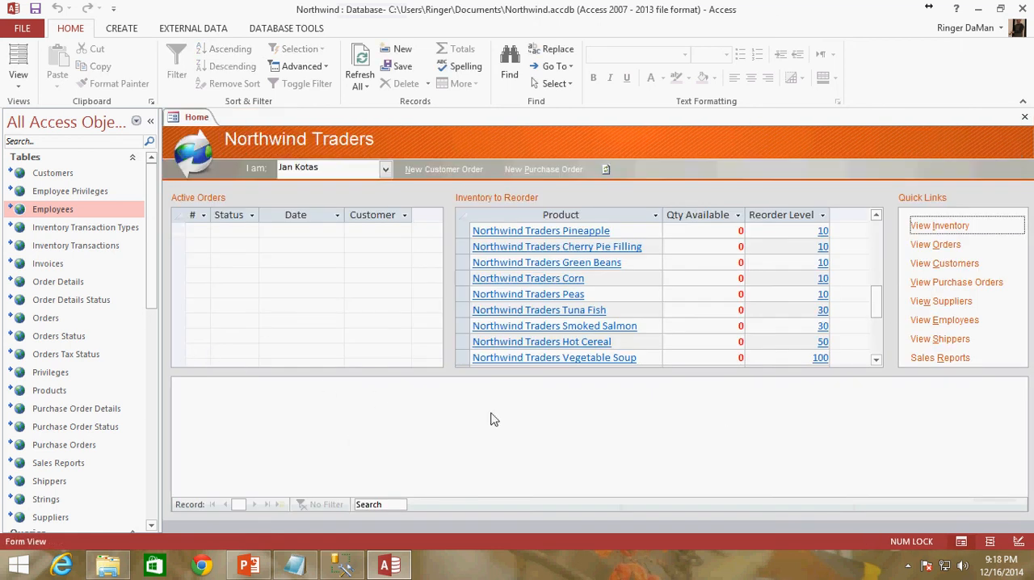
{"action": "mouse_move", "coordinate": [599, 430]}
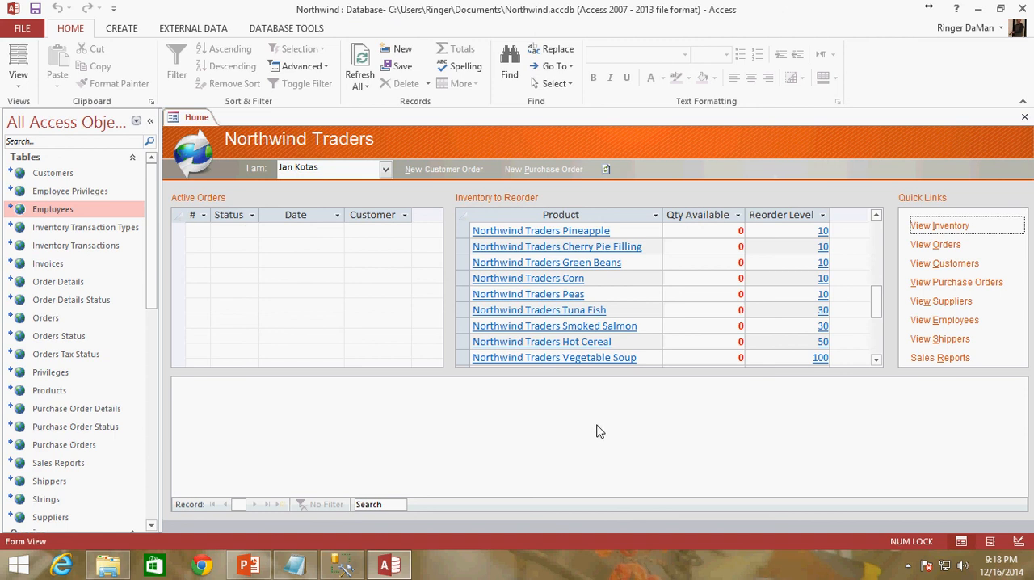
{"action": "mouse_move", "coordinate": [563, 442]}
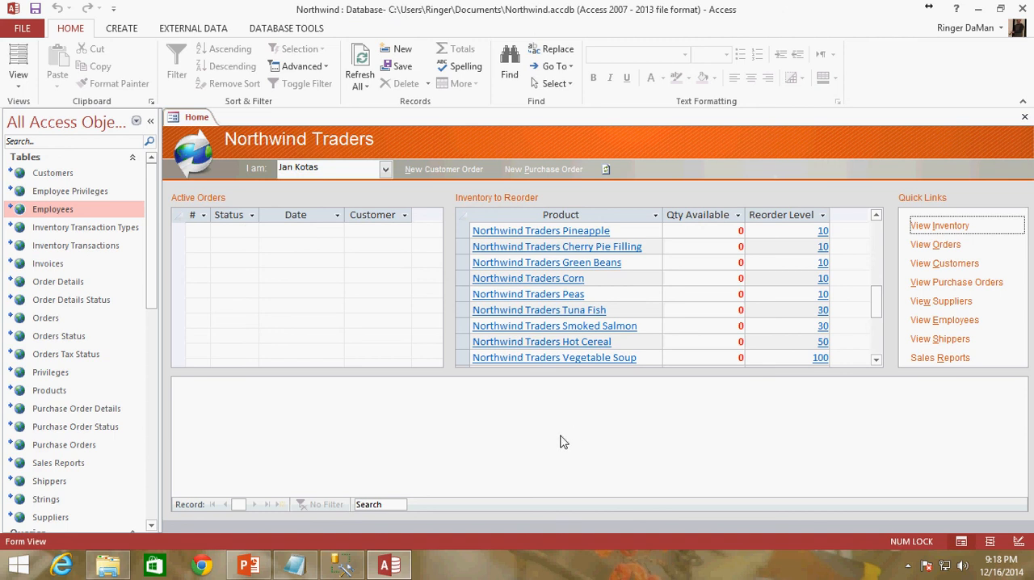
{"action": "mouse_move", "coordinate": [520, 433]}
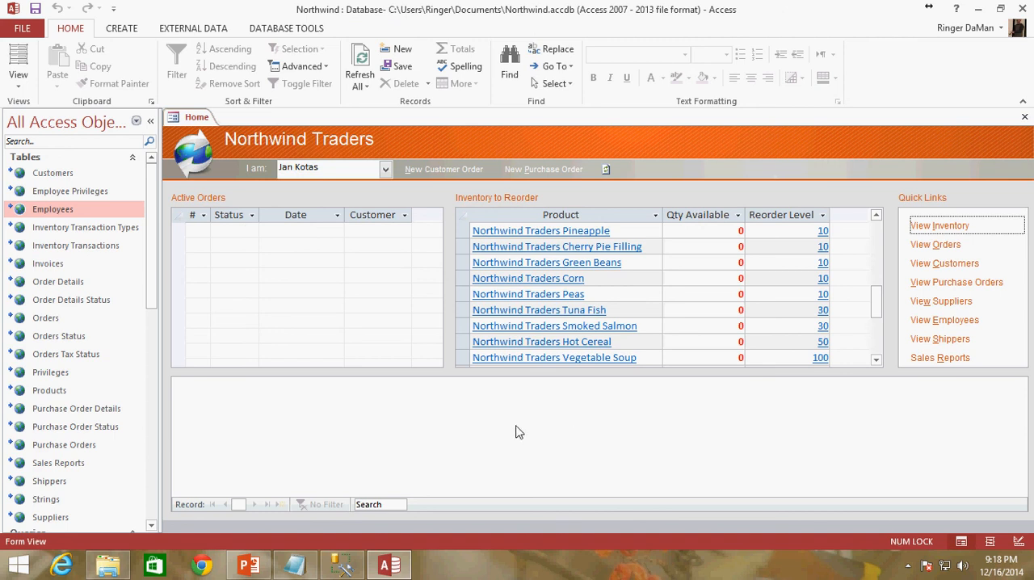
{"action": "mouse_move", "coordinate": [497, 436]}
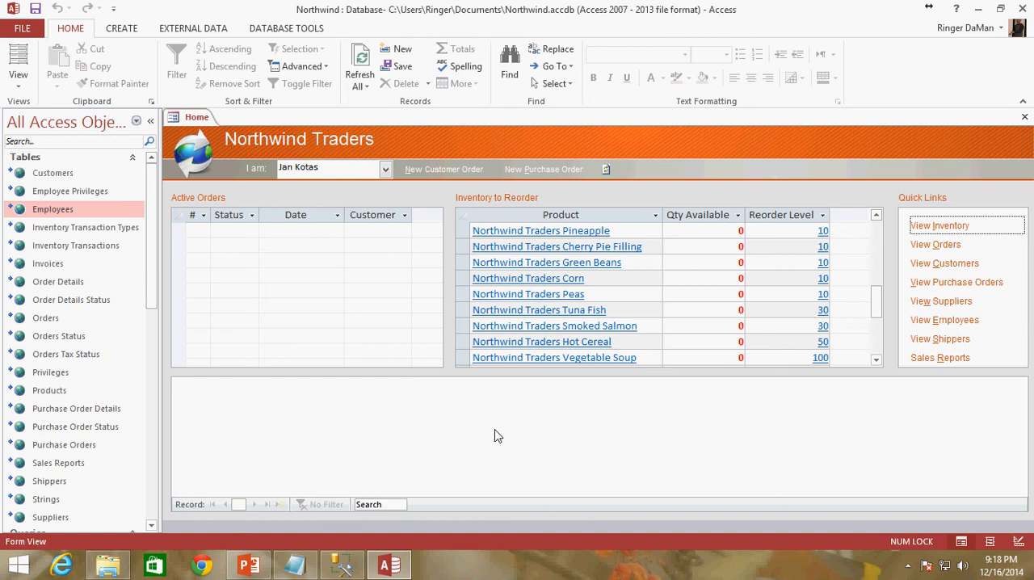
{"action": "mouse_move", "coordinate": [471, 433]}
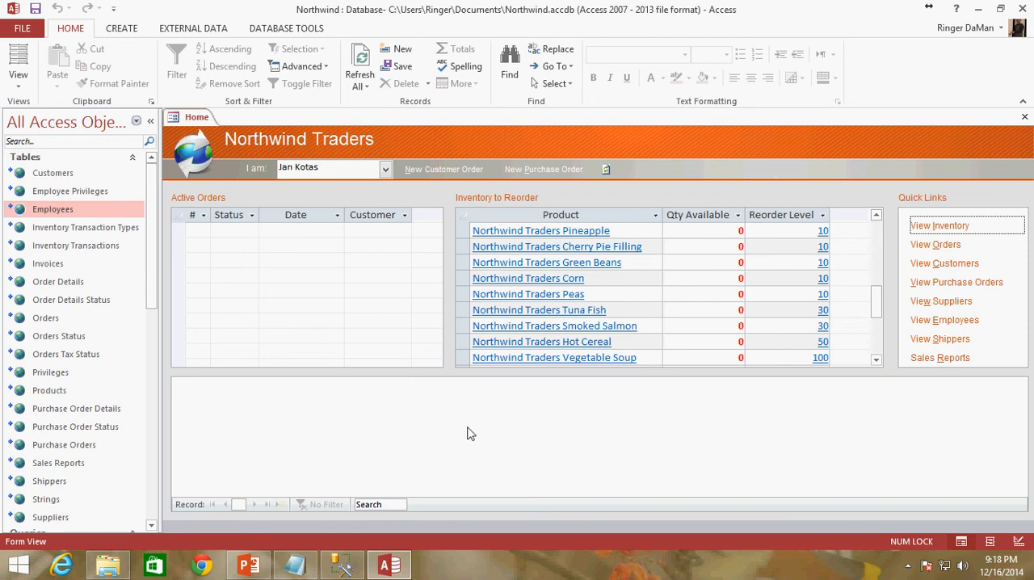
{"action": "mouse_move", "coordinate": [491, 433]}
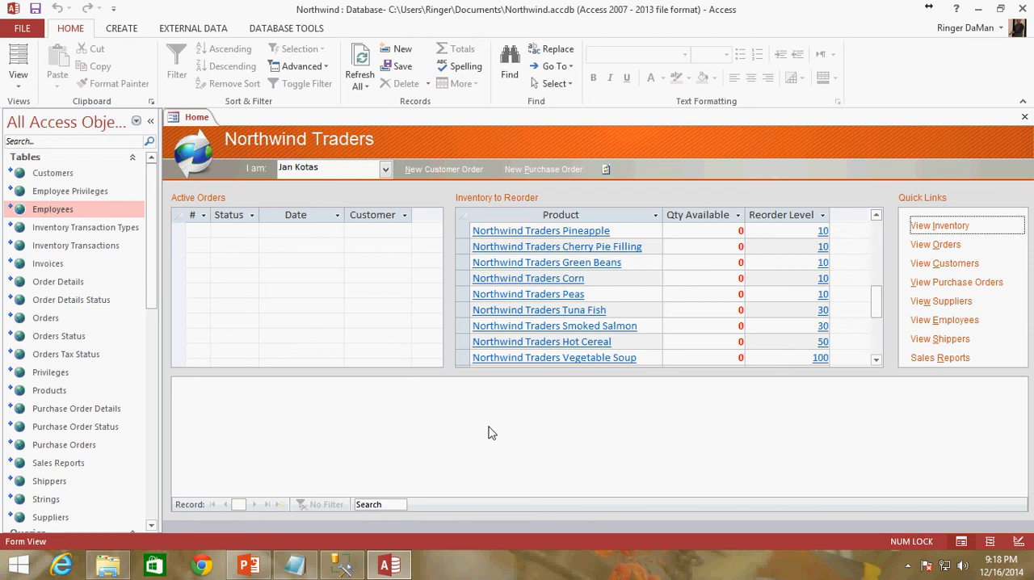